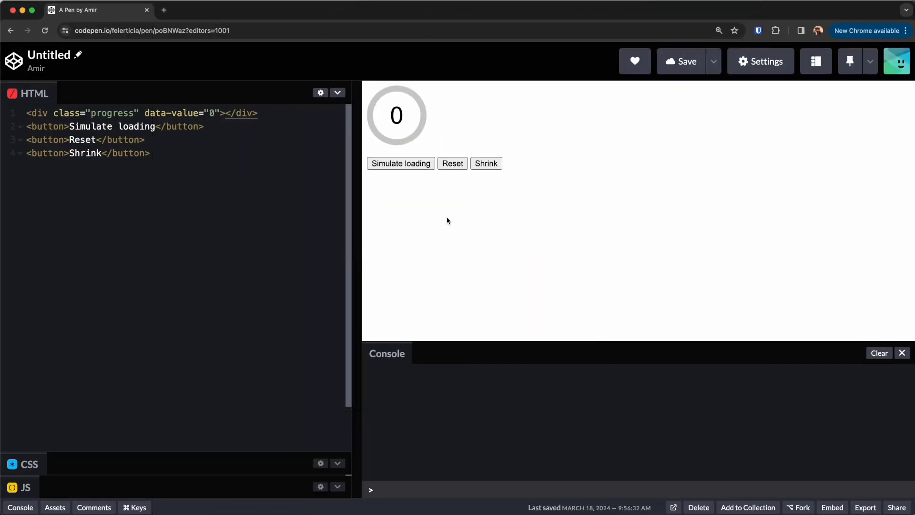
mouse_move(447, 220)
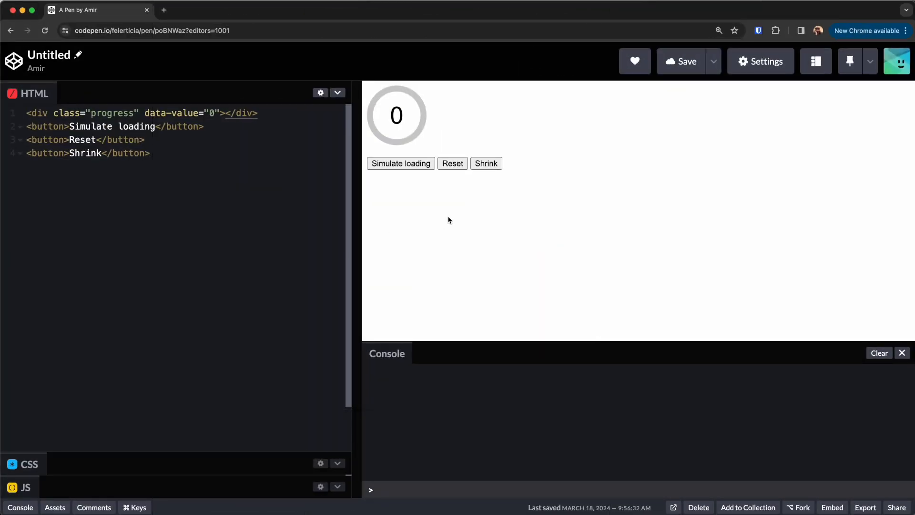
mouse_move(376, 137)
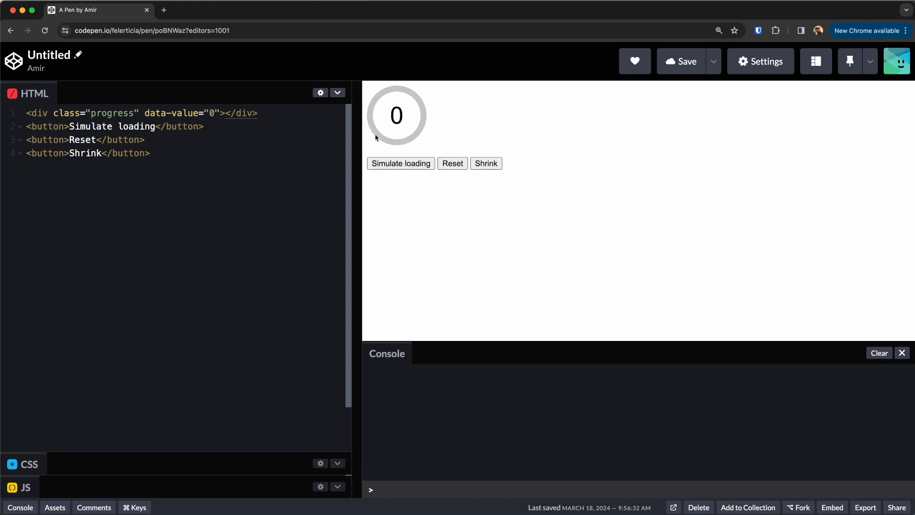
mouse_move(411, 135)
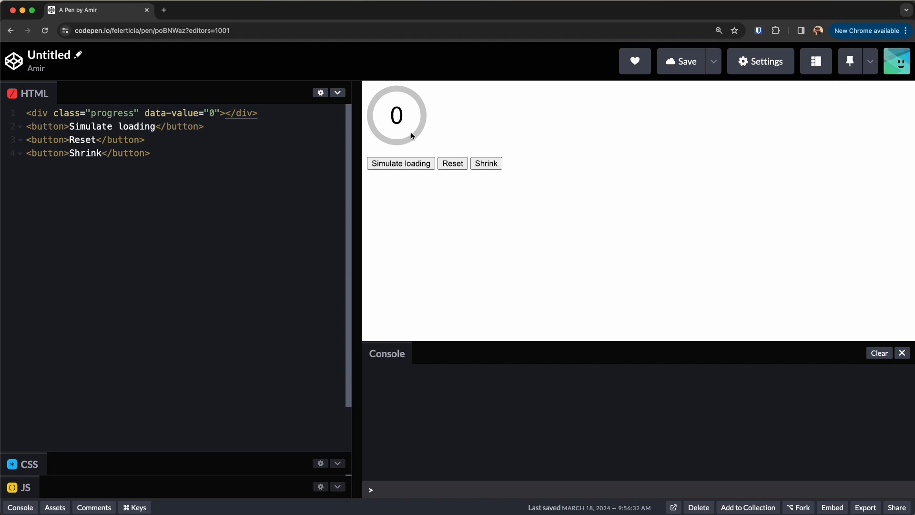
mouse_move(164, 11)
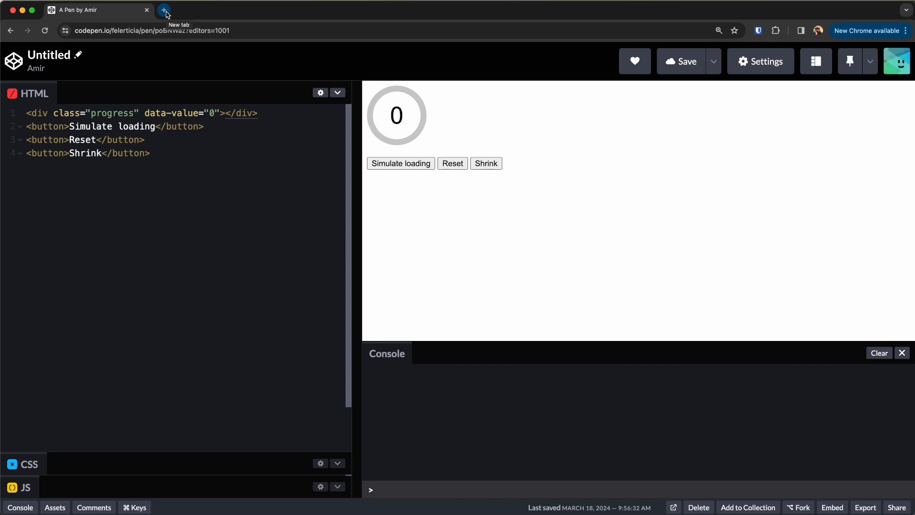
Step: Create a sandbox from the React TypeScript template, named progress-circular
left_click(164, 10)
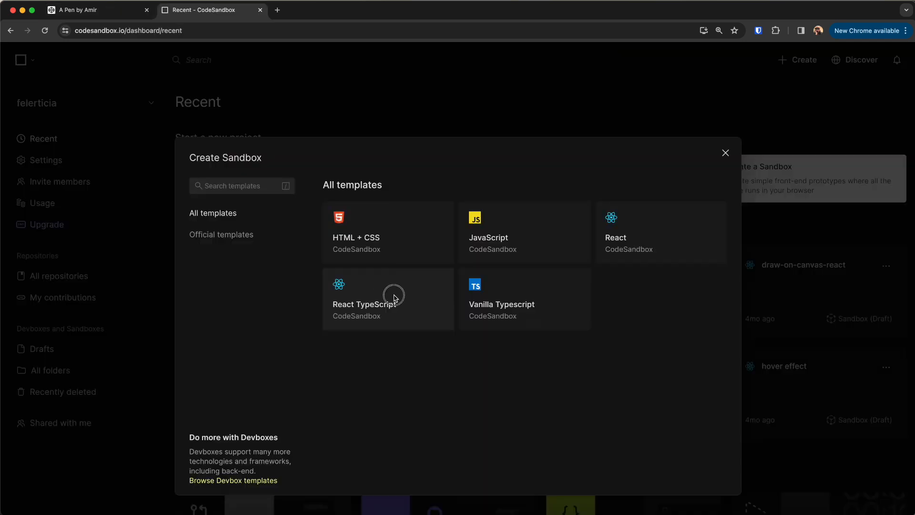
left_click(388, 297)
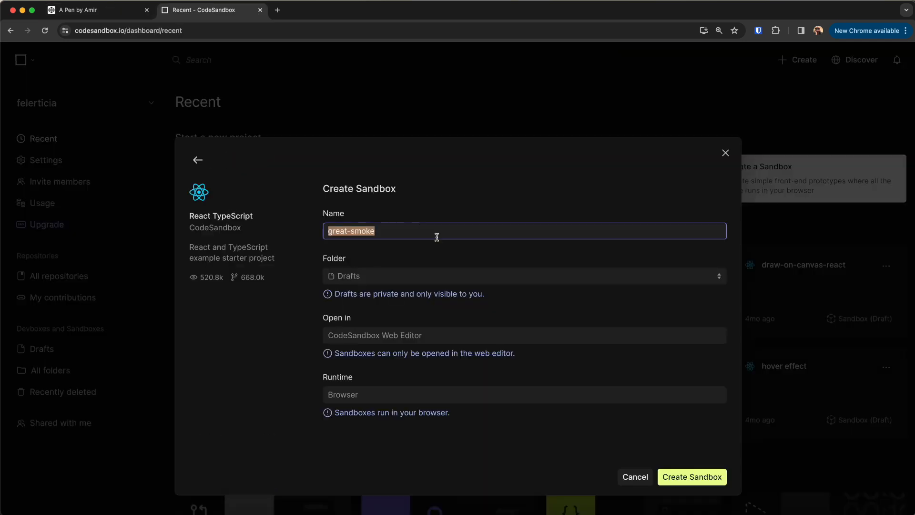
type("progress-circ")
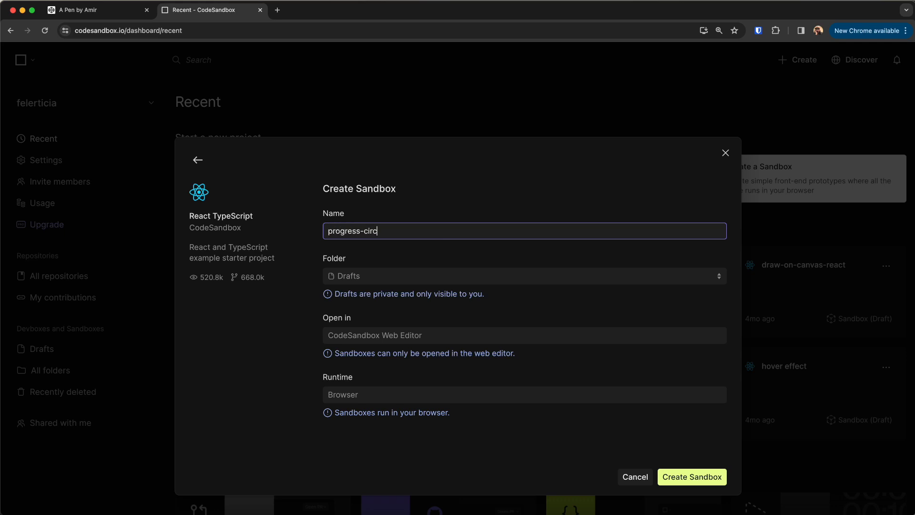
left_click(690, 476)
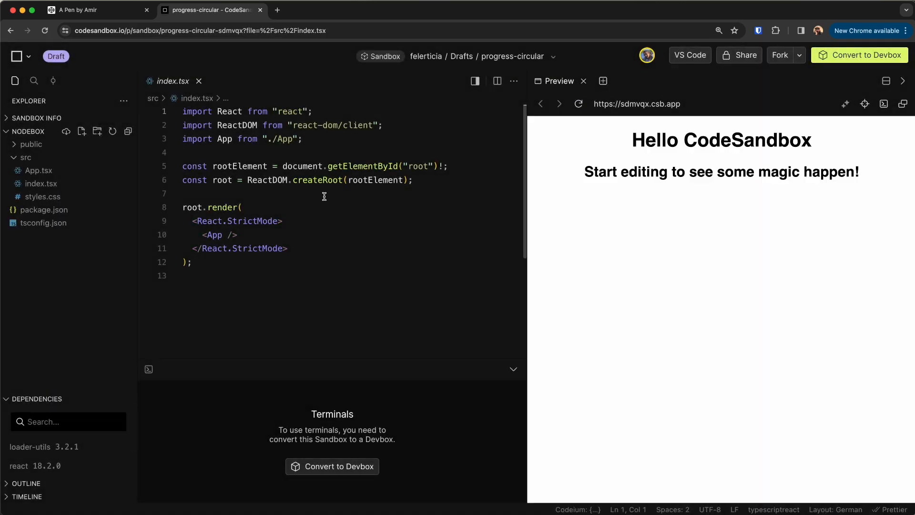
Step: Add a progress folder under src containing a Progress.tsx file
left_click(82, 131)
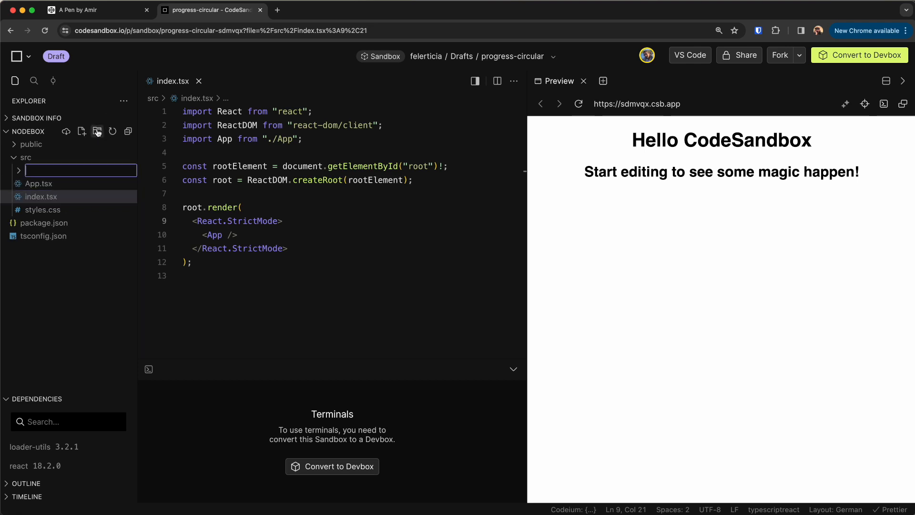
type("progress")
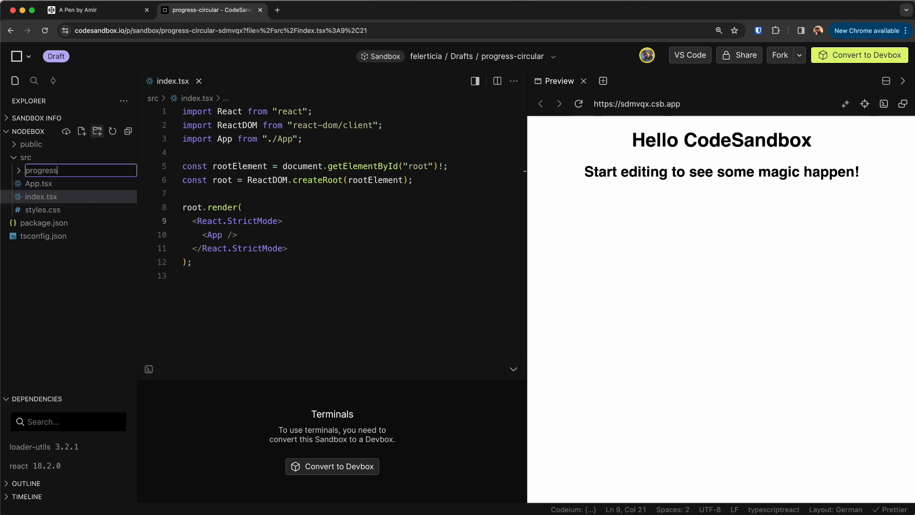
left_click(82, 130)
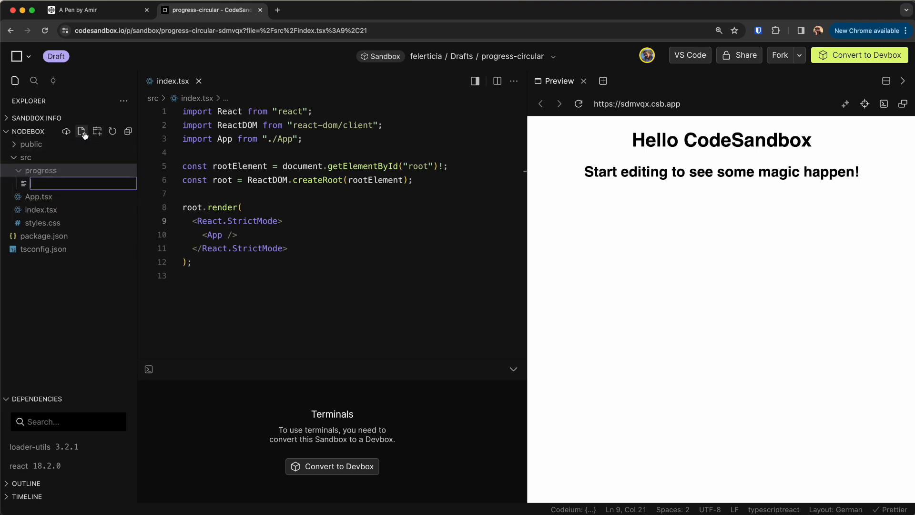
type("Prog")
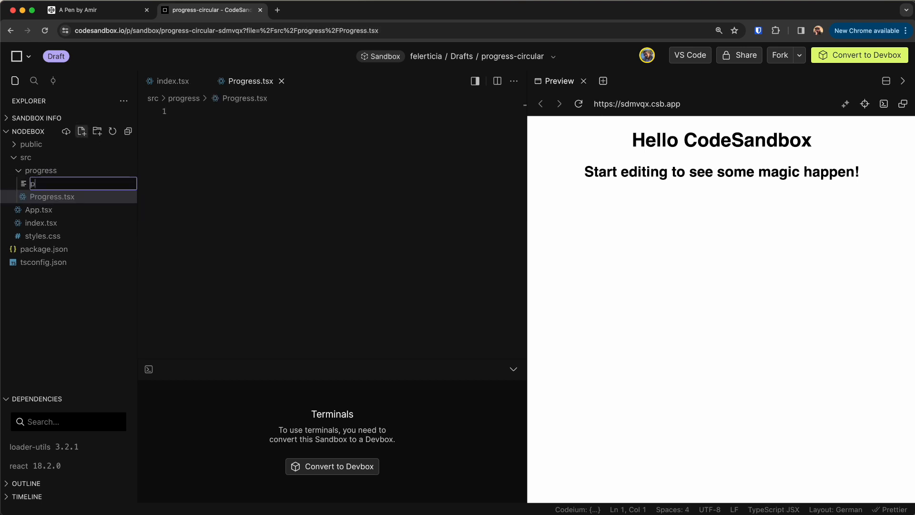
type("rogress")
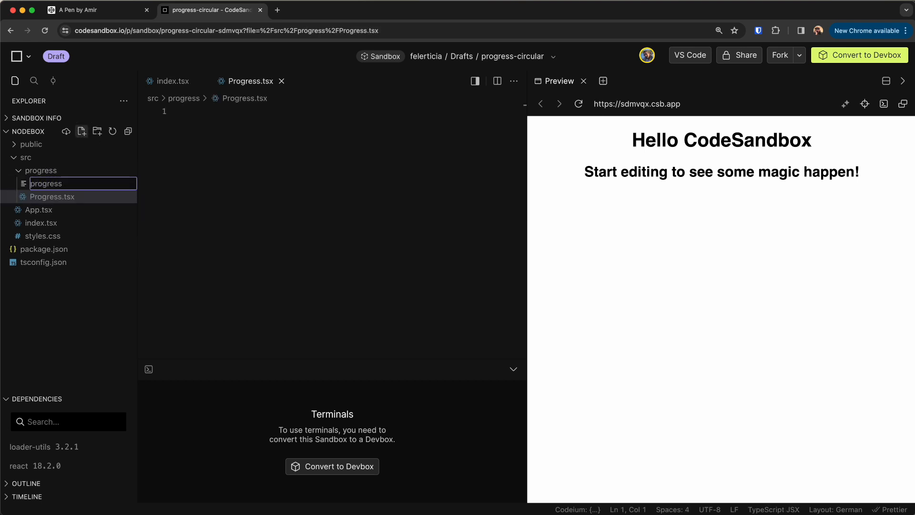
Step: Add progress.css and useProgress.ts files to the progress folder
type("progress.css")
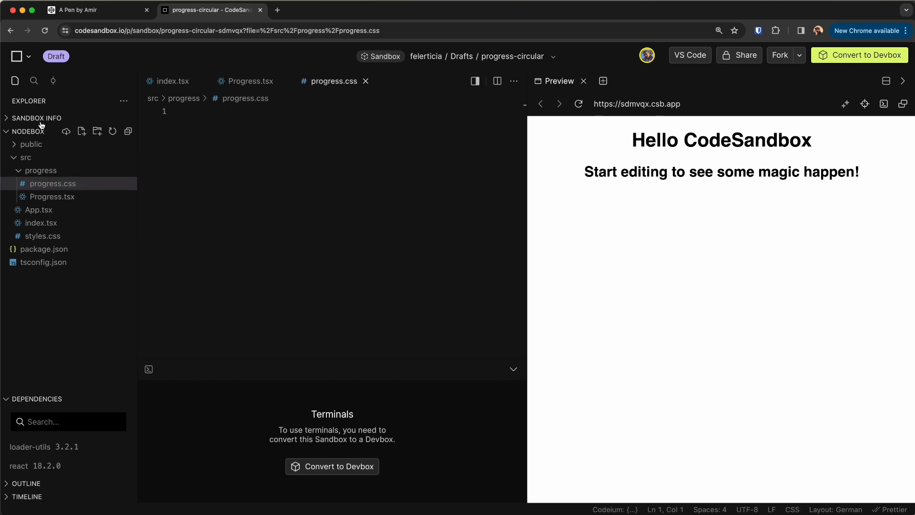
left_click(82, 132)
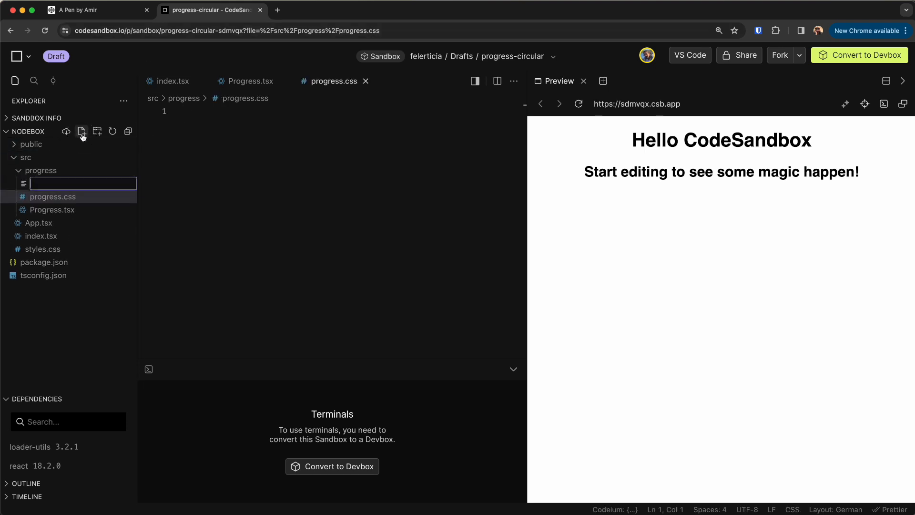
type("useProgress.ts")
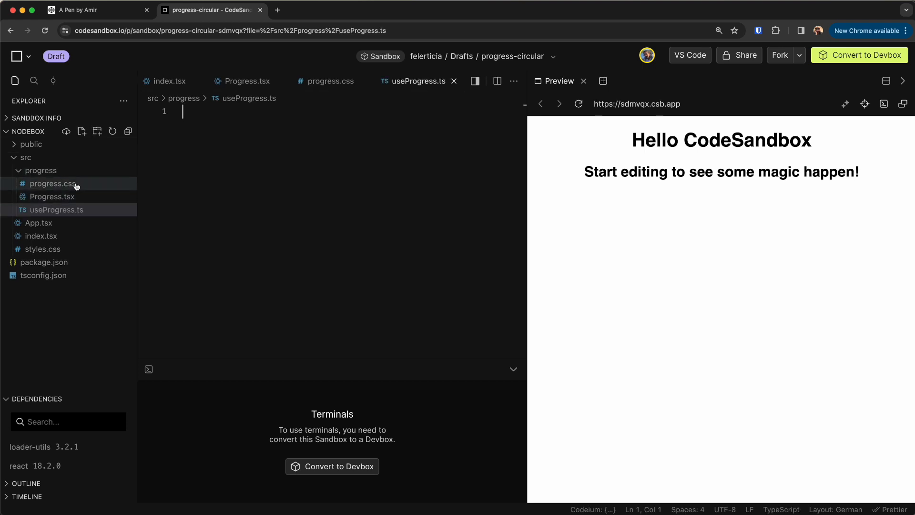
Step: Copy the pen's .progress and .progress:after CSS rules into progress.css
left_click(96, 10)
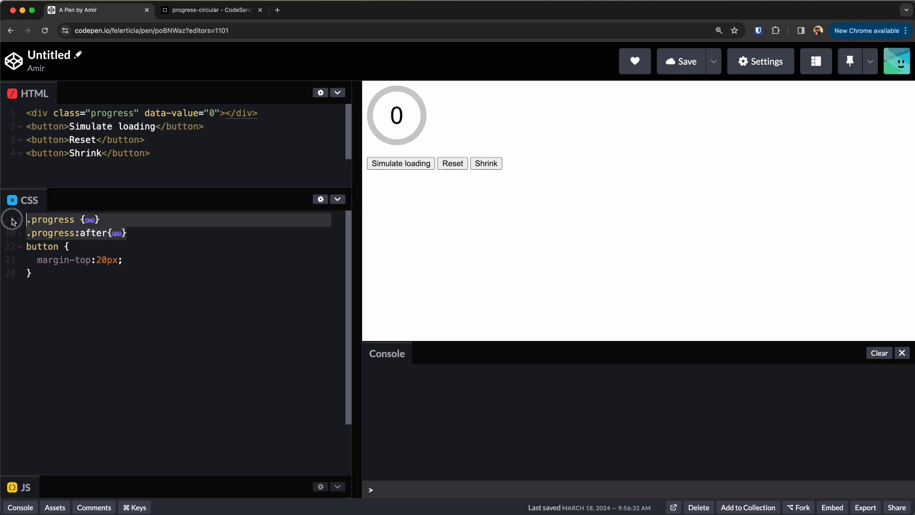
left_click(210, 10)
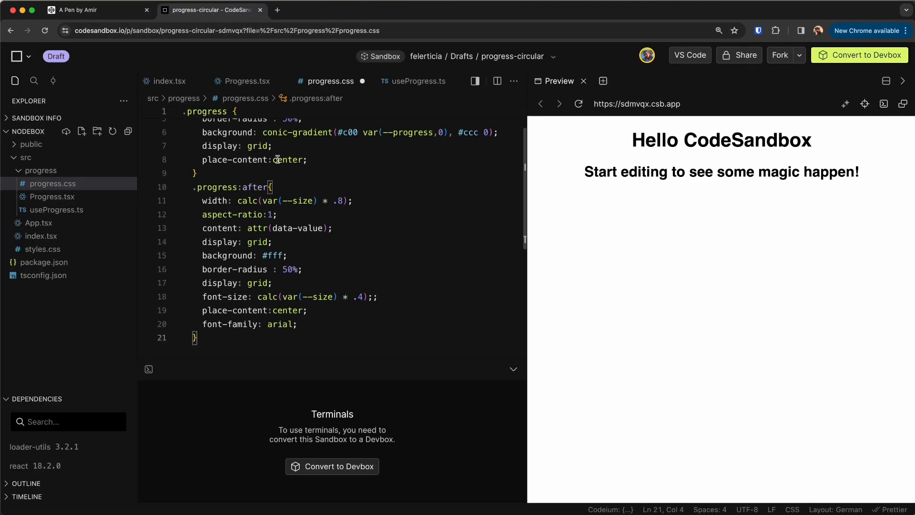
Step: In Progress.tsx, define Props with value: number and a Progress component rendering {value} in a div
left_click(246, 80)
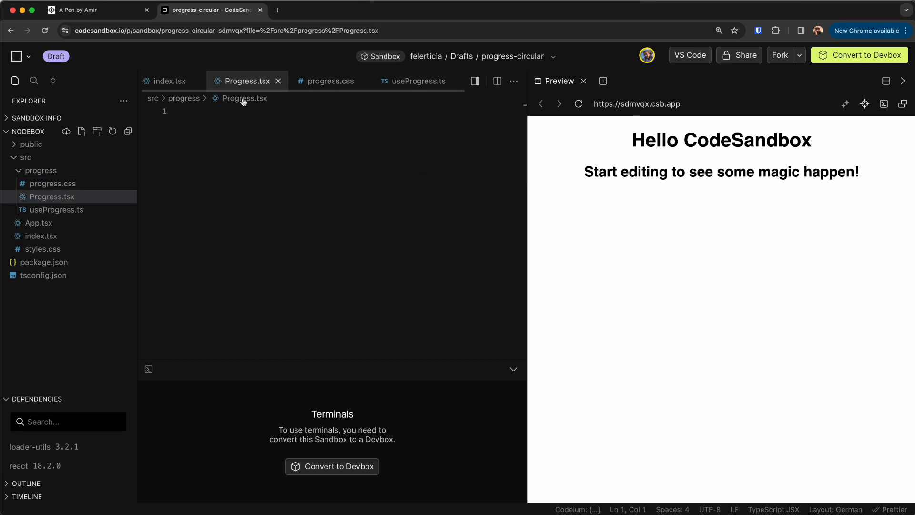
type("type")
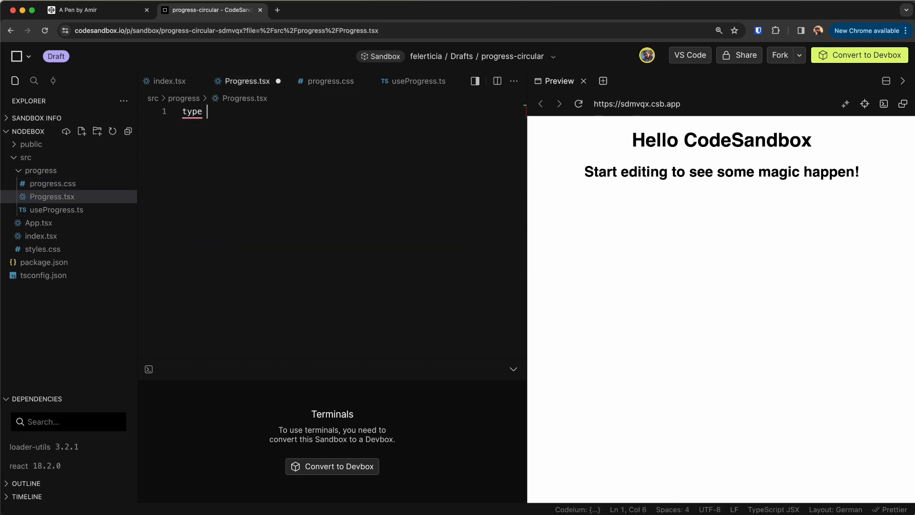
type("Props =")
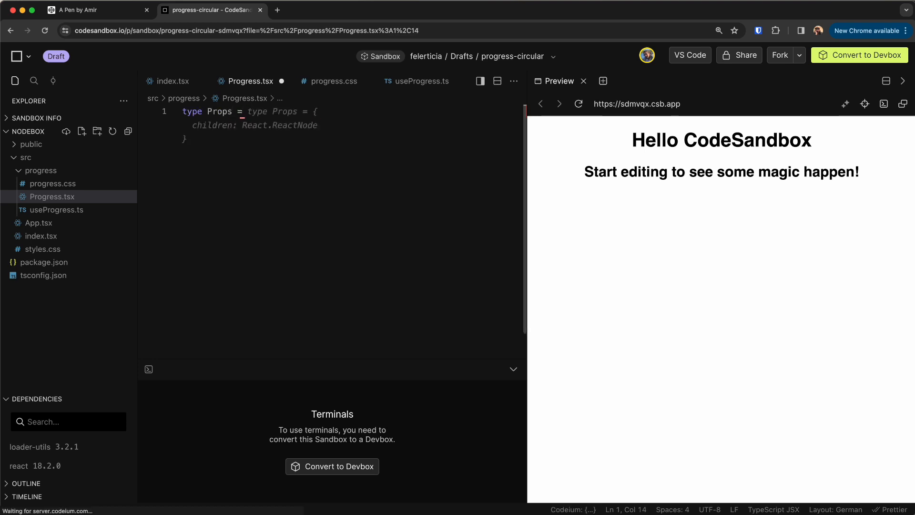
type("value")
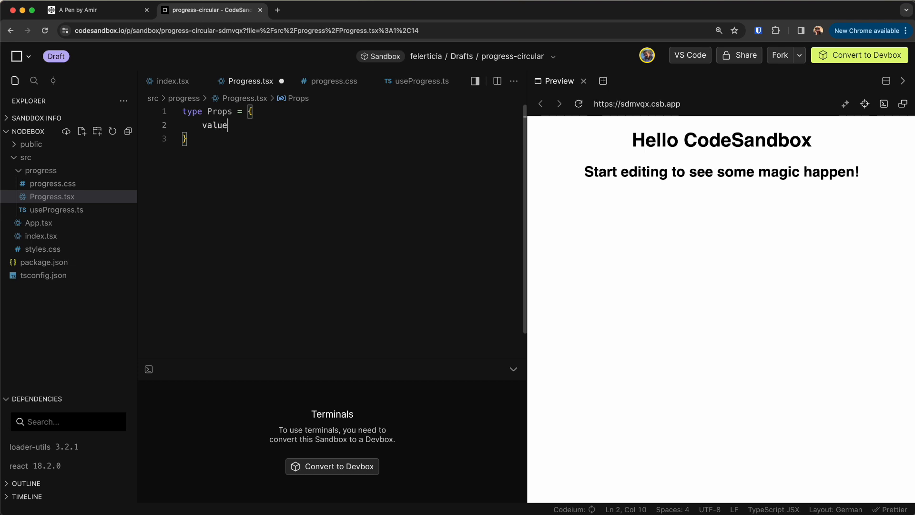
type(": number")
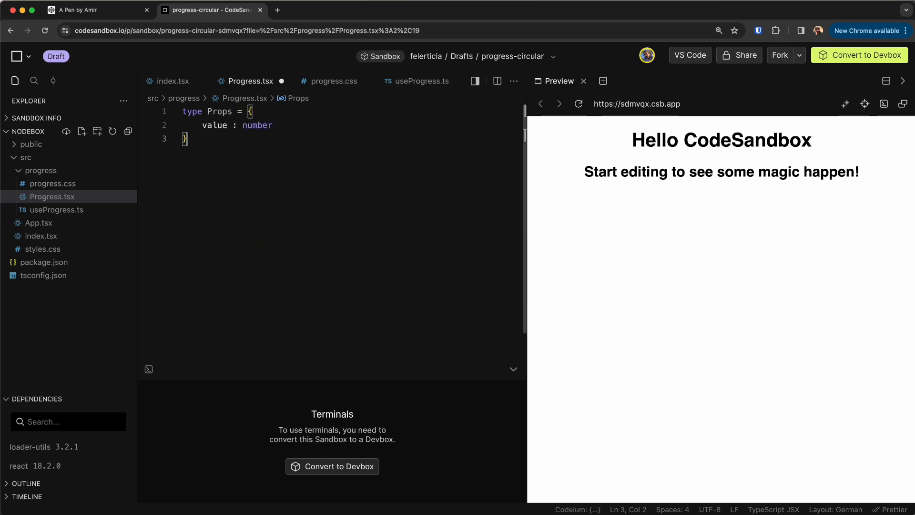
type("co")
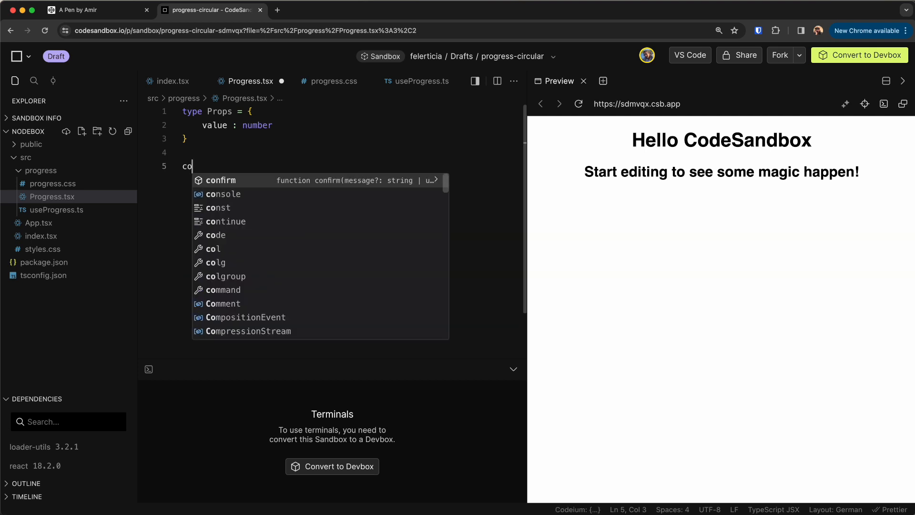
type("nst Progress = ({value} : Props) => {")
type("return (")
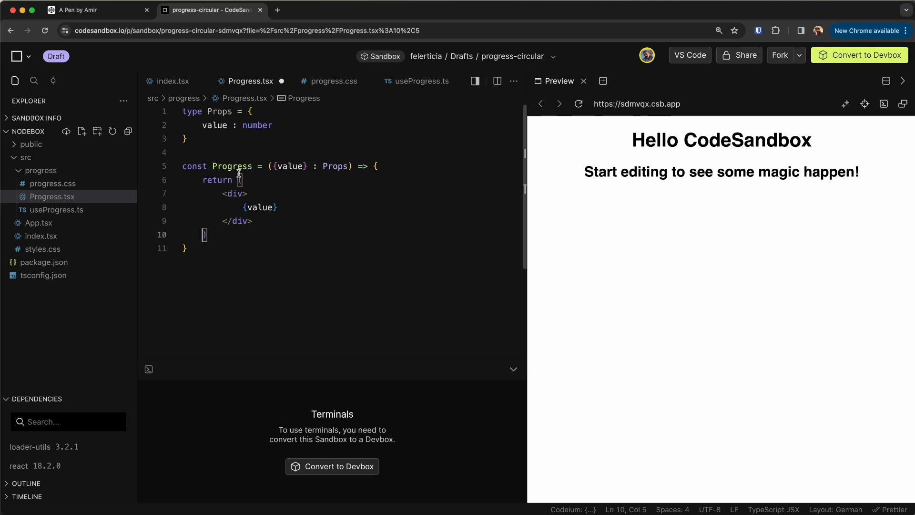
left_click(98, 10)
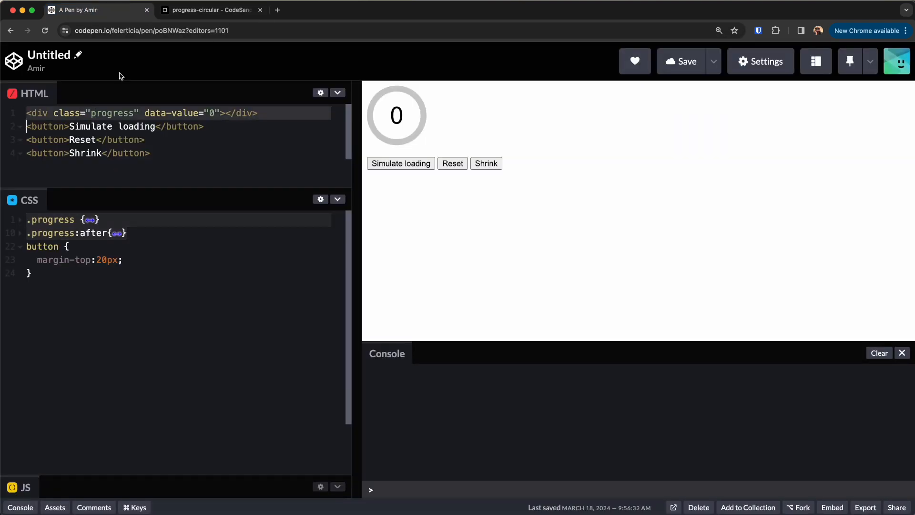
Step: Give the div className progress and data-value={value}, import React, and export Progress by default
left_click(210, 10)
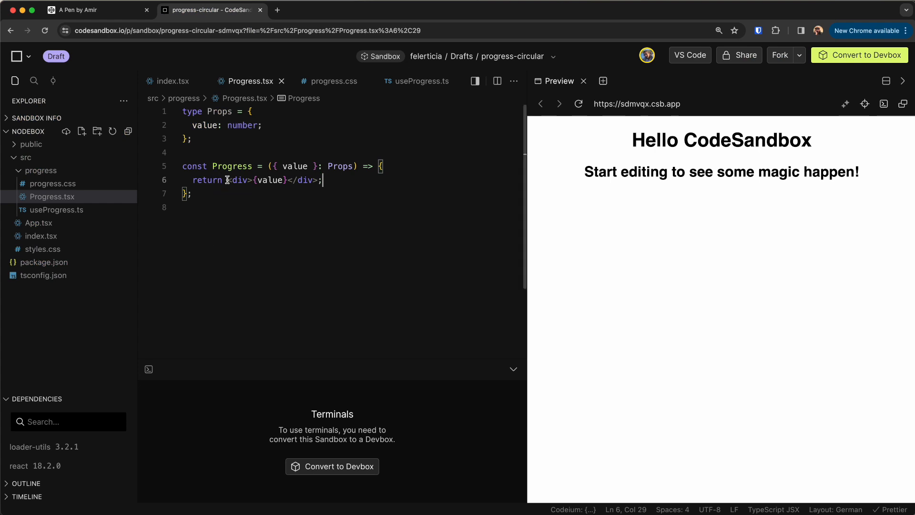
type("class=\"progress\" data-value=\"0\">")
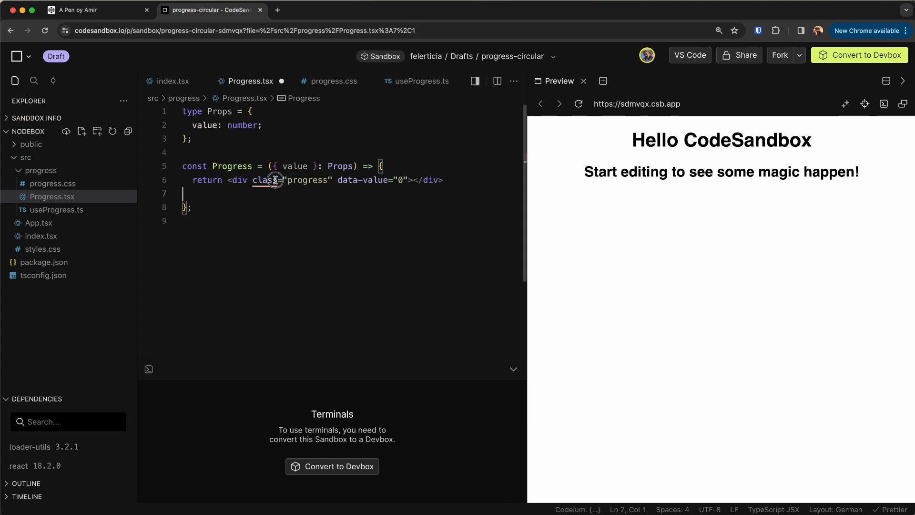
type("className")
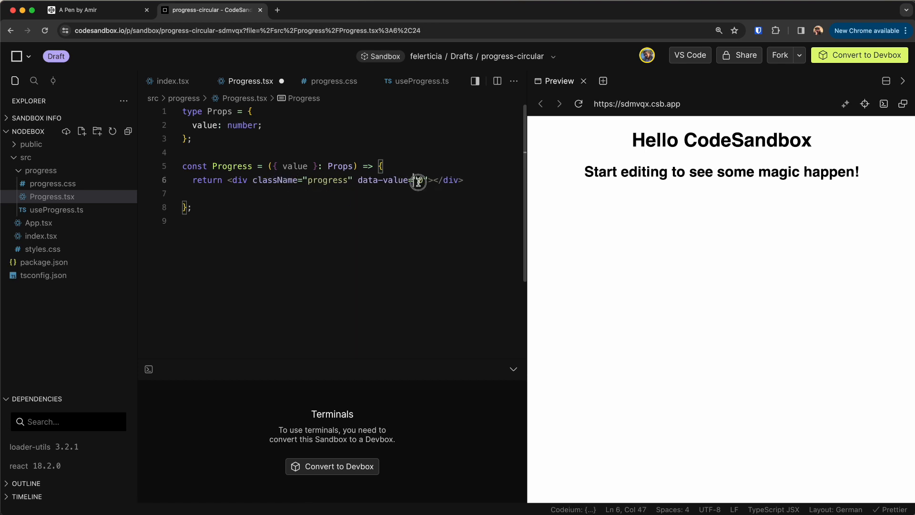
type("{value")
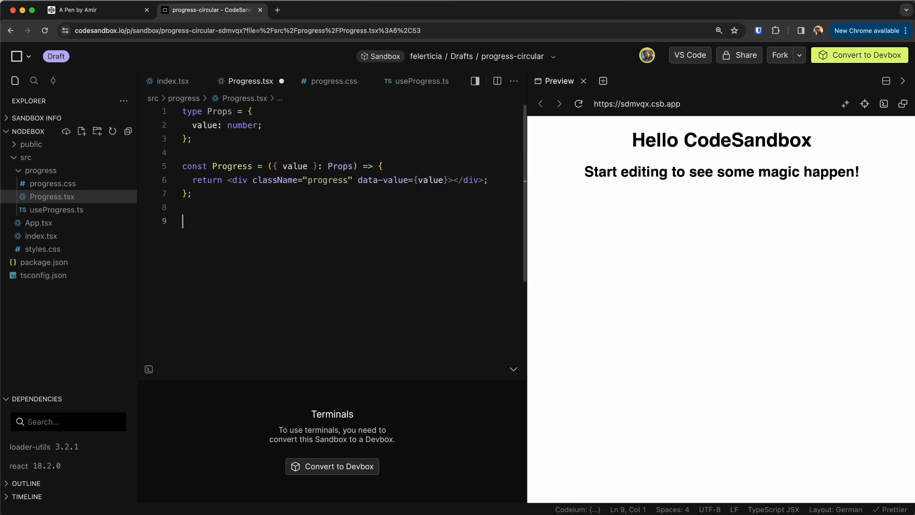
type("export default Progress;")
type("import React from \"react\";")
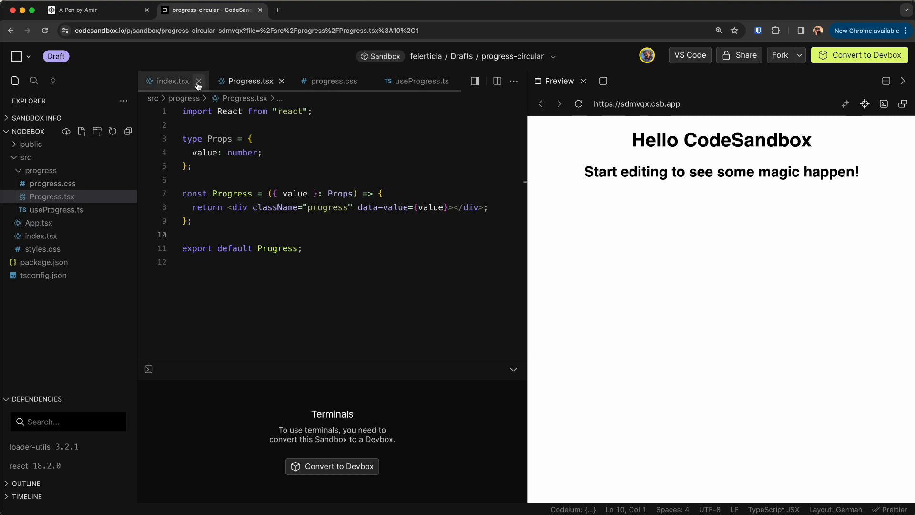
Step: In App.tsx, replace the headings with <Progress value={20} /> imported from ./progress/Progress
left_click(39, 222)
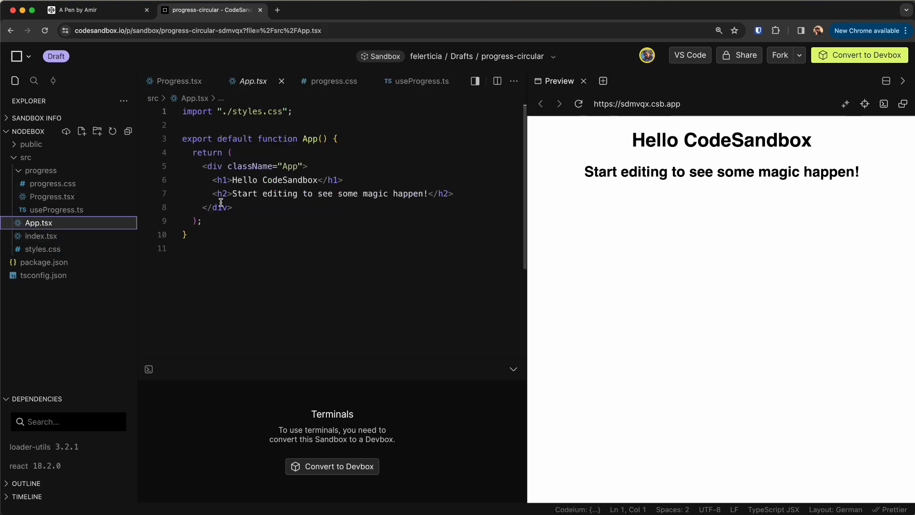
left_click_drag(213, 180, 232, 207)
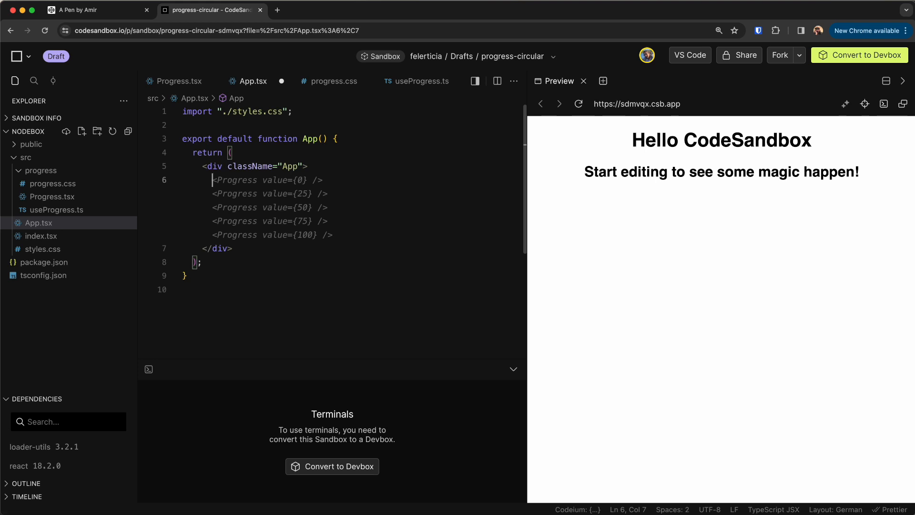
type("Progress value={20}/>")
left_click(347, 125)
type("import")
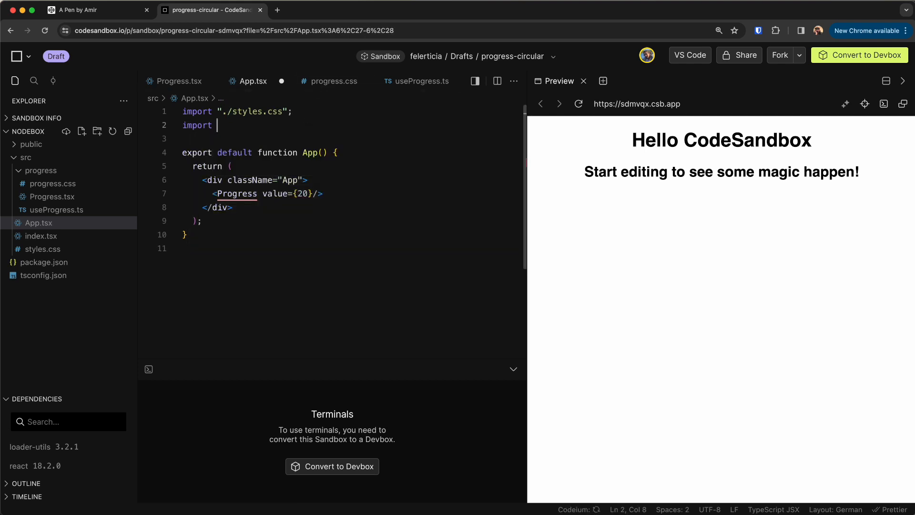
type("Progress from './")
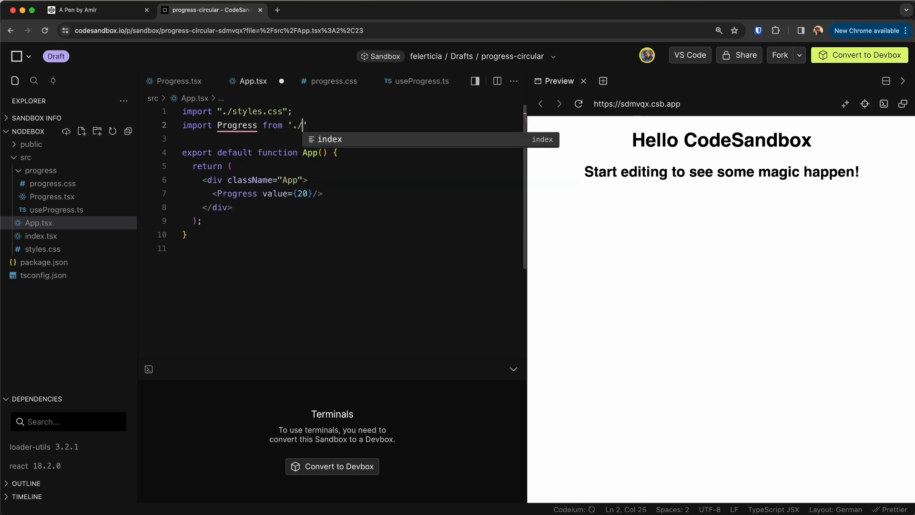
type("progress")
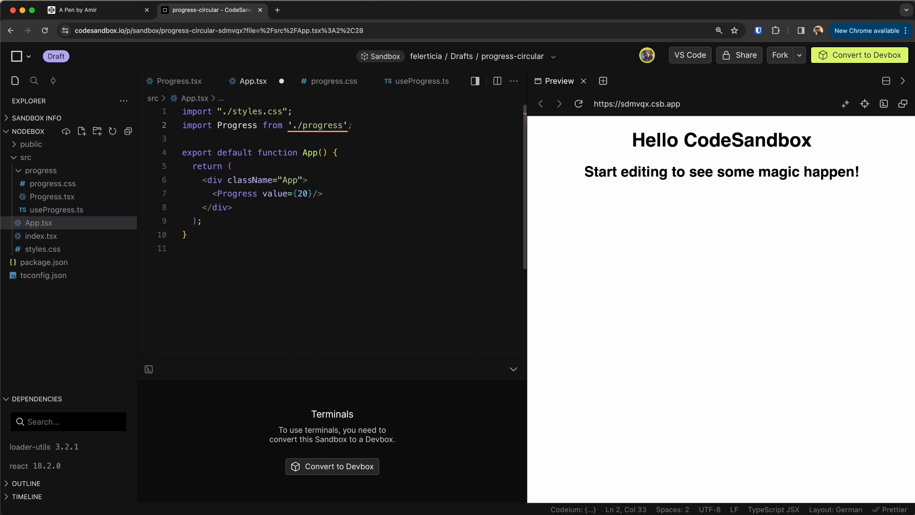
type("/Progress")
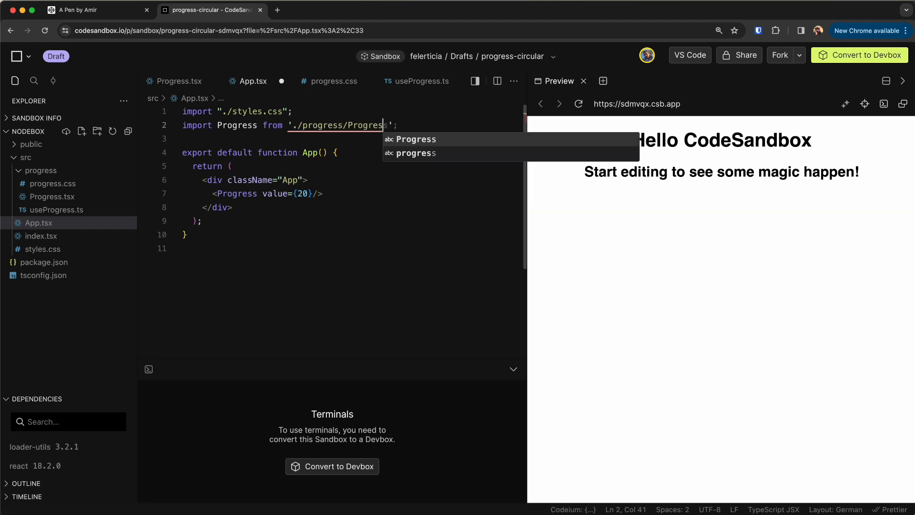
Step: Import the progress stylesheet in Progress.tsx and change the ring's value to 50
left_click(52, 197)
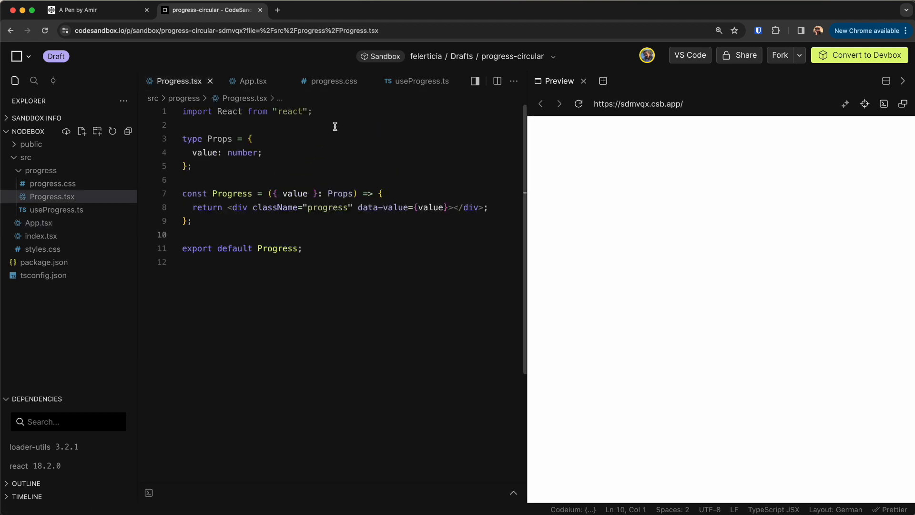
type("import \"./progress.scss\";")
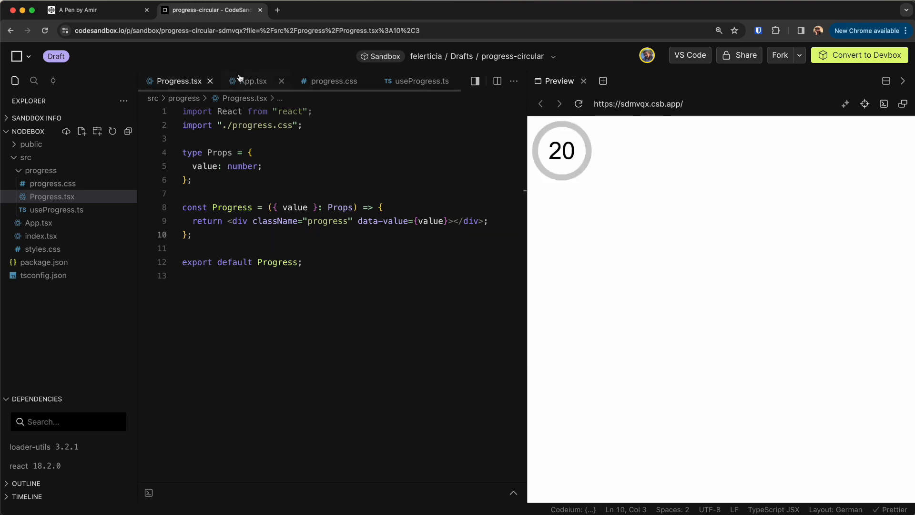
left_click(253, 81)
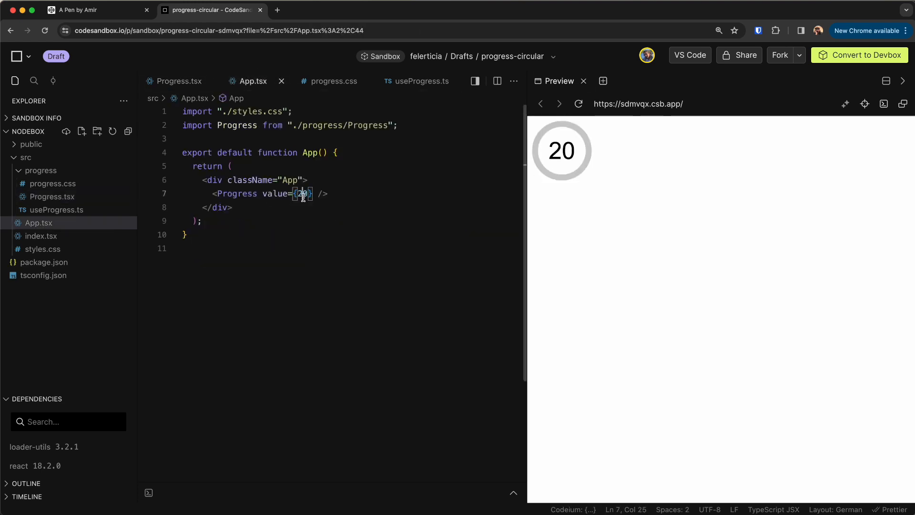
type("50")
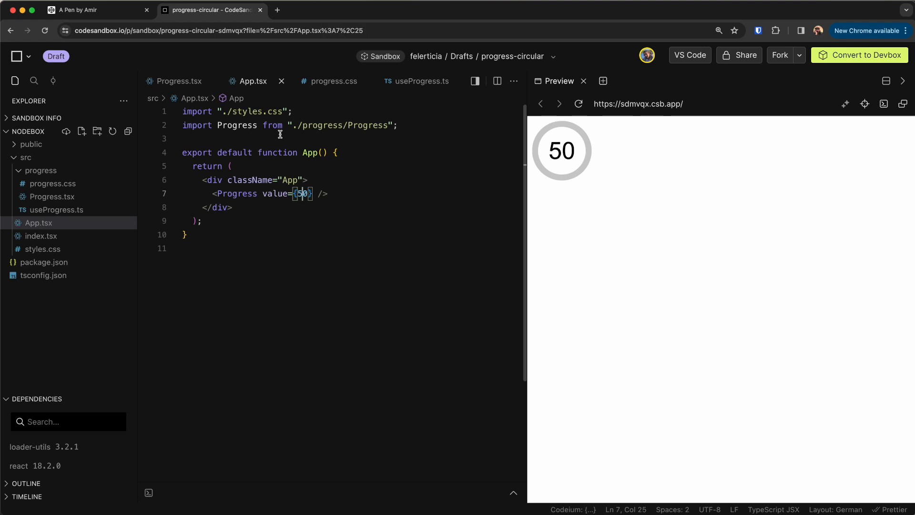
mouse_move(592, 163)
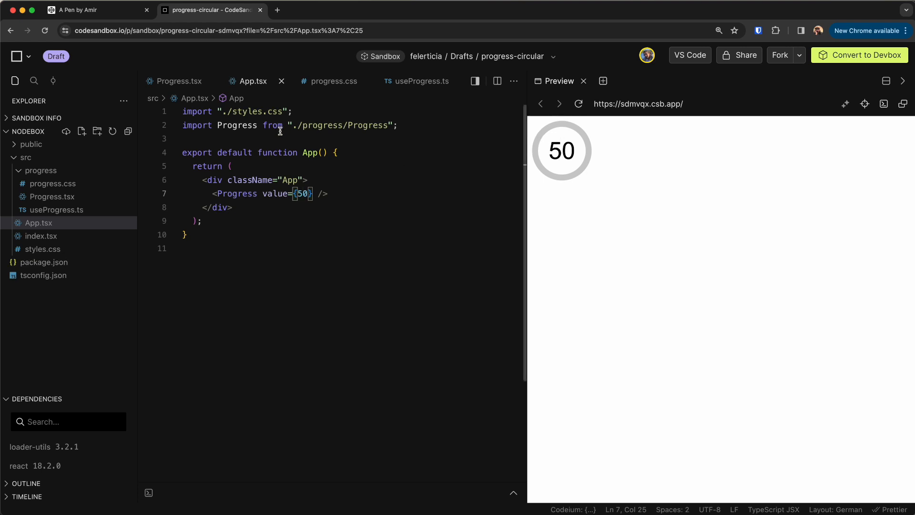
left_click(181, 80)
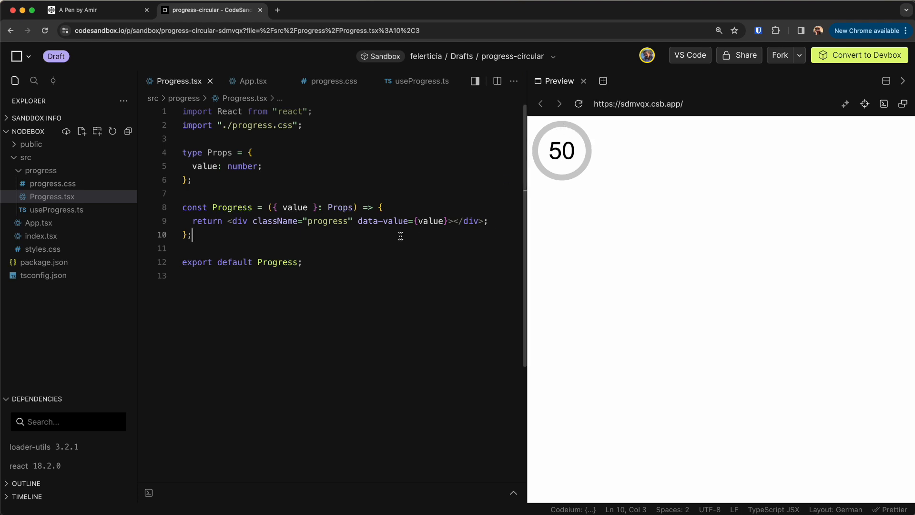
mouse_move(346, 187)
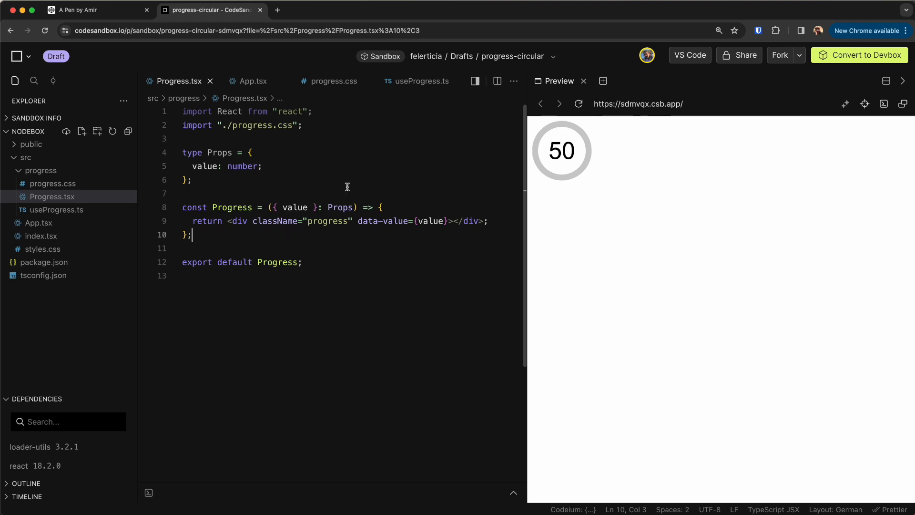
mouse_move(589, 164)
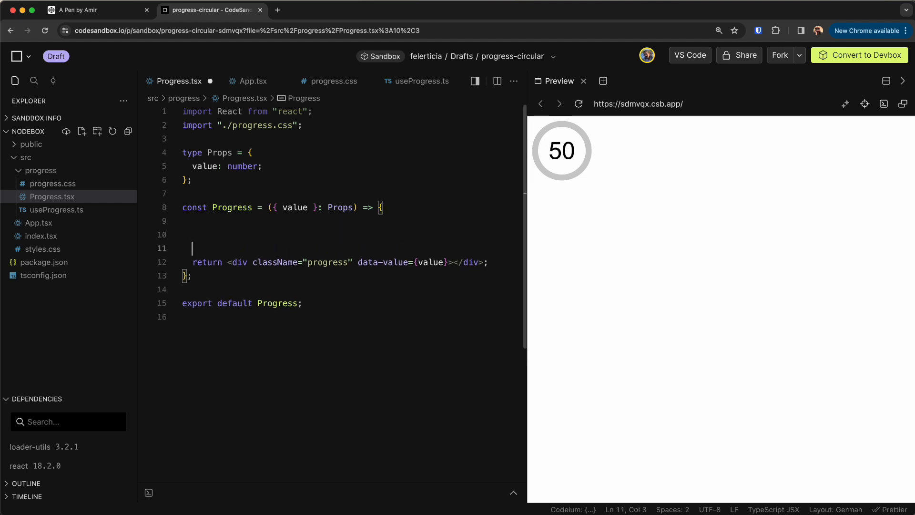
Step: Add a createRef on the progress div and a useEffect on value with a guard
type("useEffect(() => {")
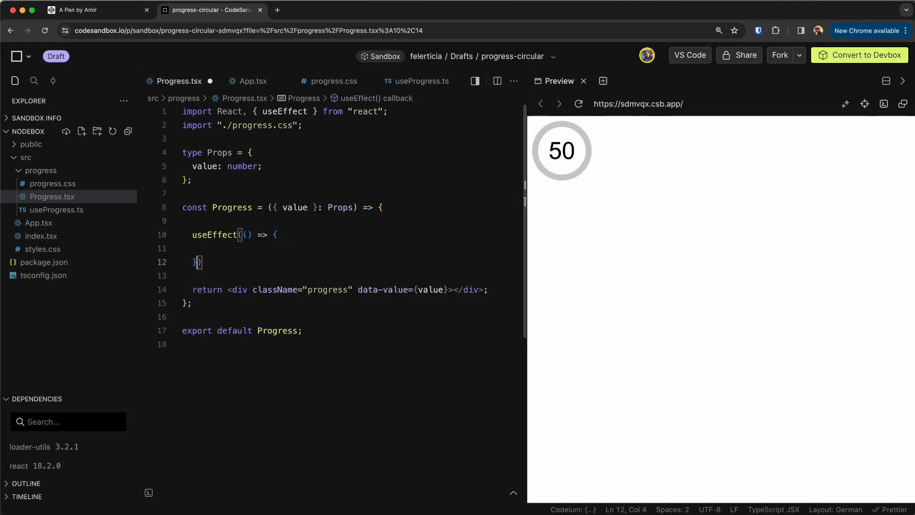
type(",value]")
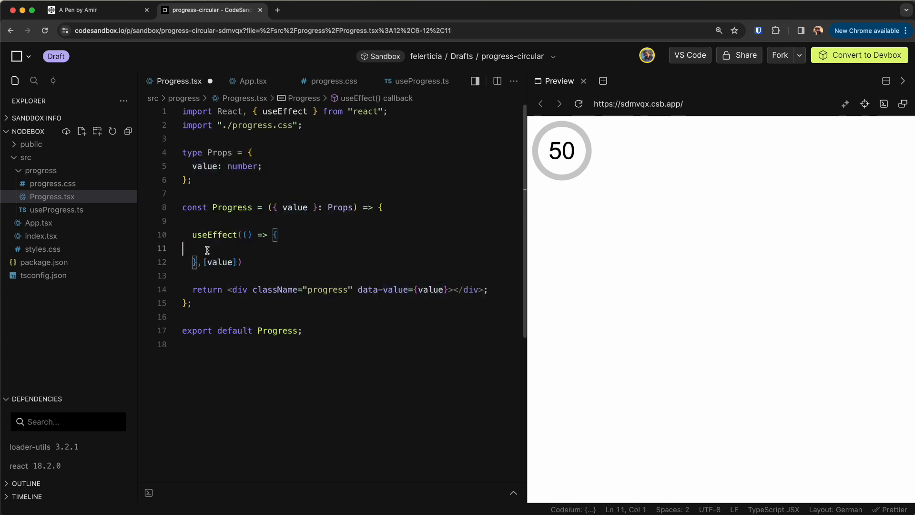
left_click(240, 289)
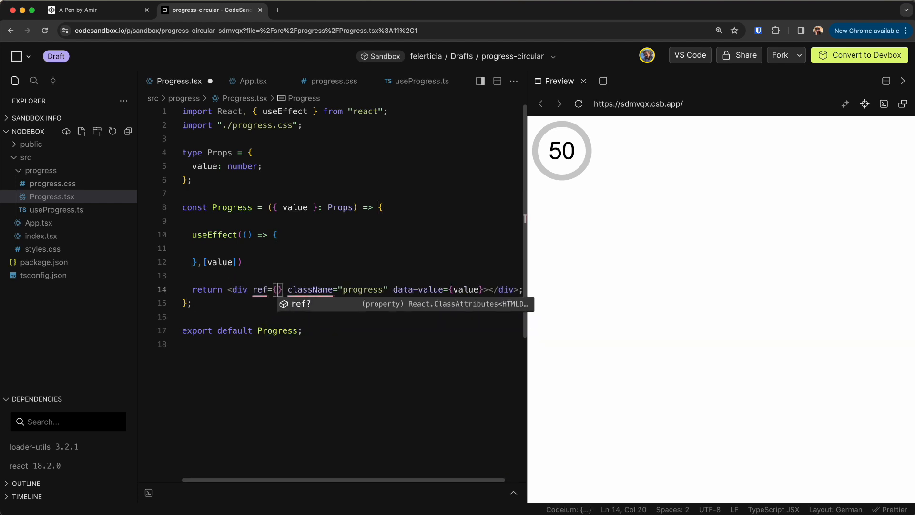
type("ref")
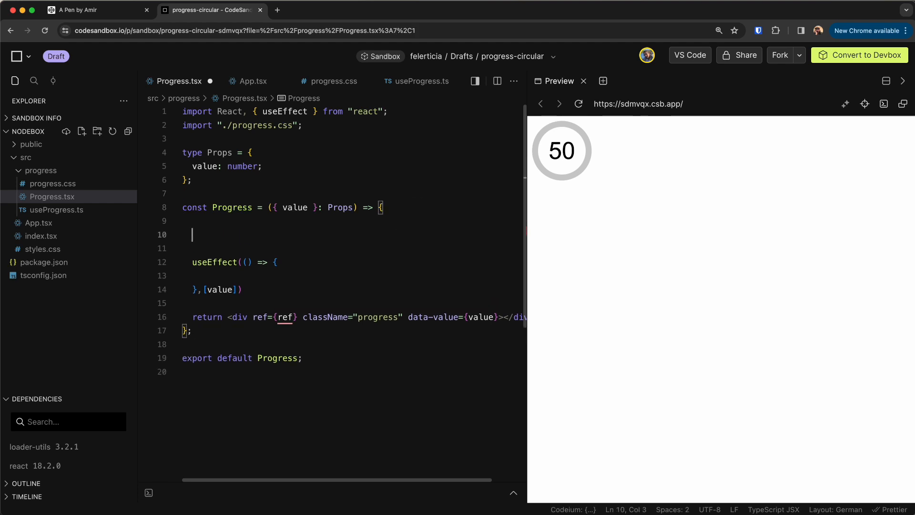
type("const ref = React.createRef<HTMLDivElement>();")
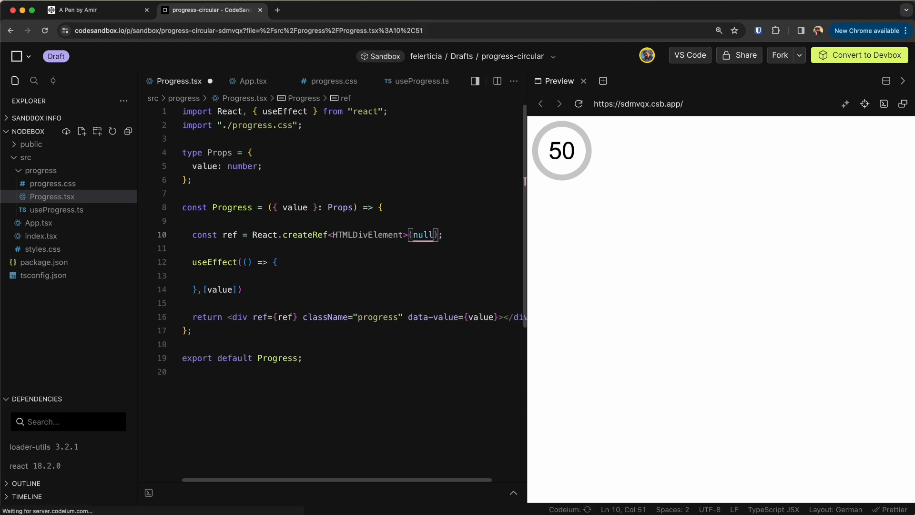
type("if(!ref.current")
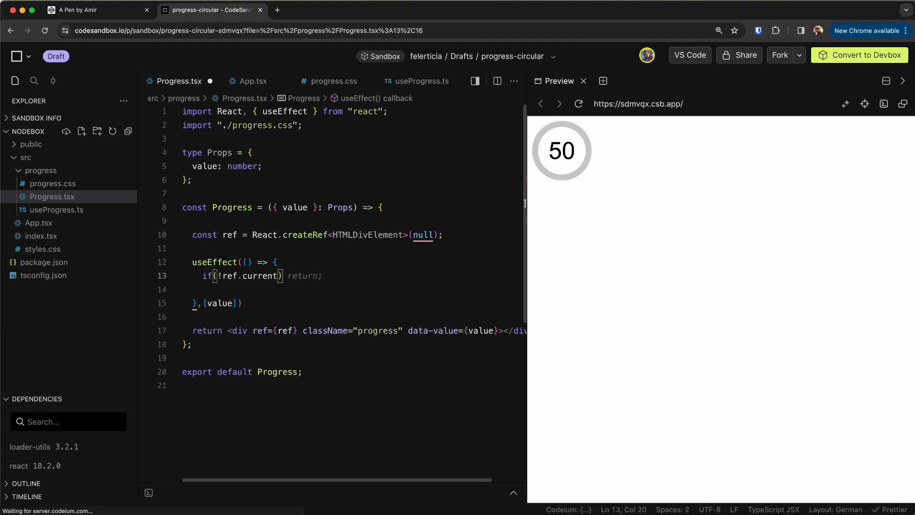
Step: Inside the effect, set the --progress style and data-value from value
double_click(302, 276)
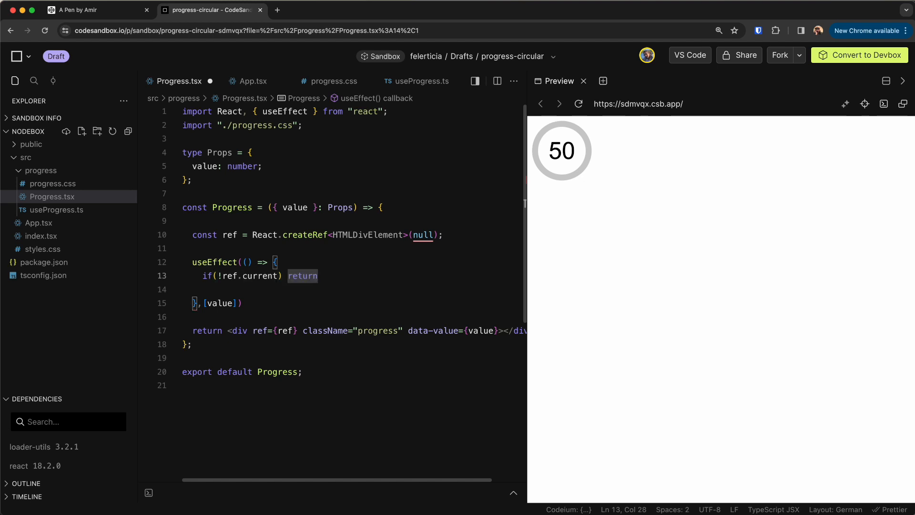
type("ref.current.style.setProperty(\"--value\", `${value}%`);")
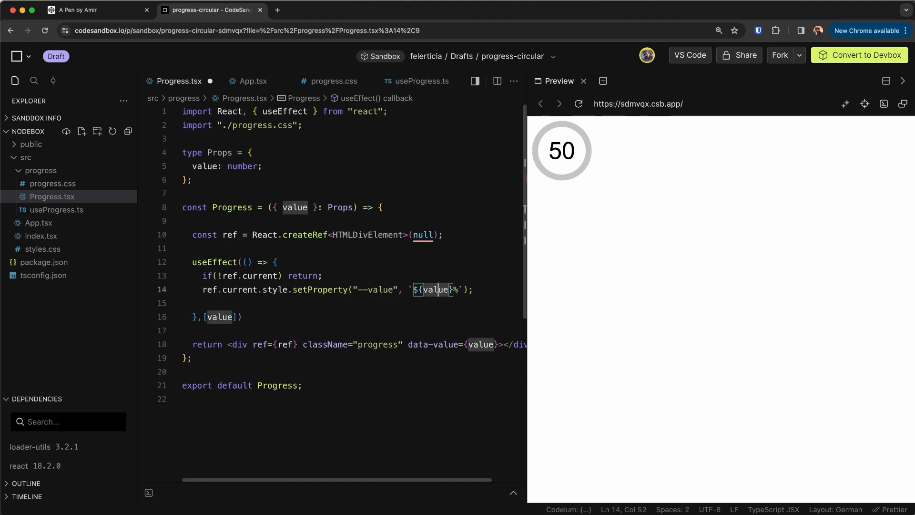
double_click(380, 289)
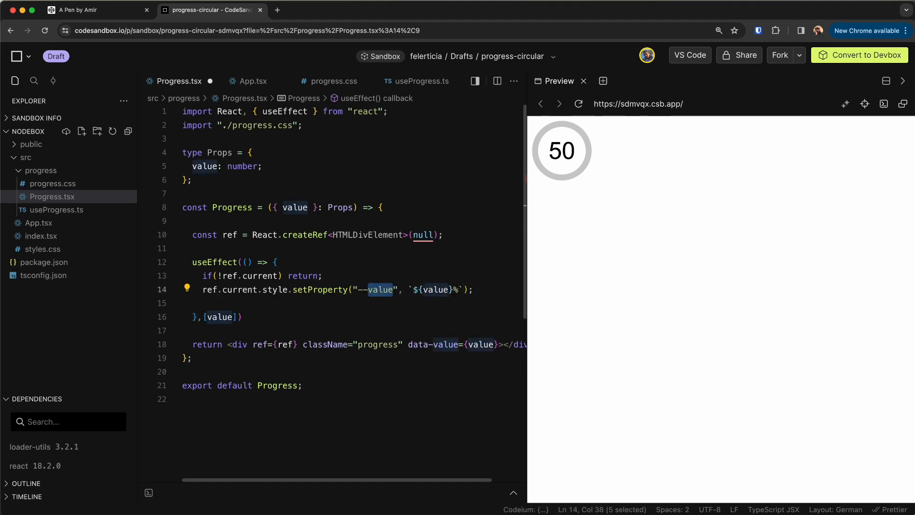
type("progress\",")
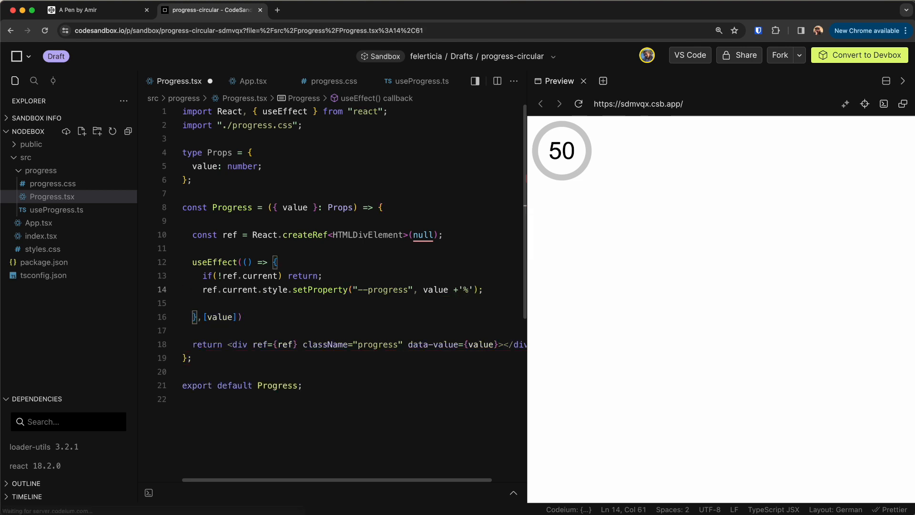
type("ref.")
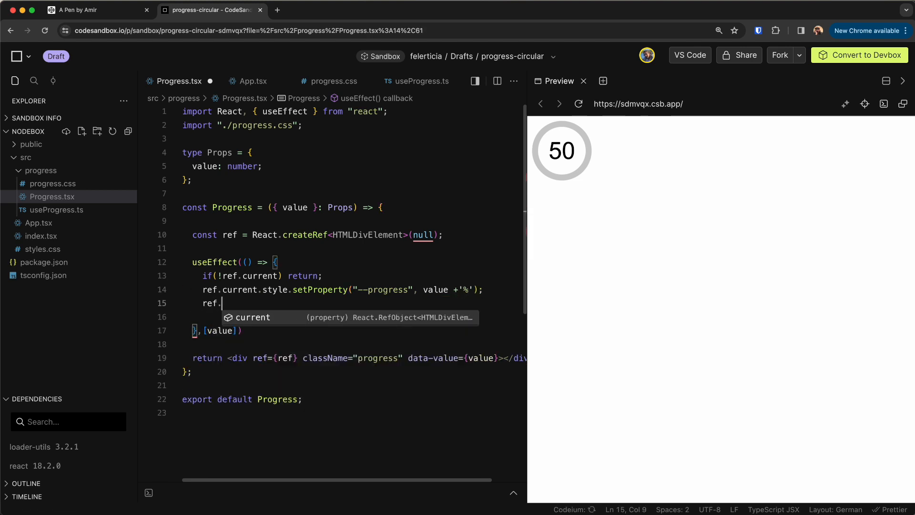
type("current.style.setProperty(\"--progress-right\", 100 - value +'%');")
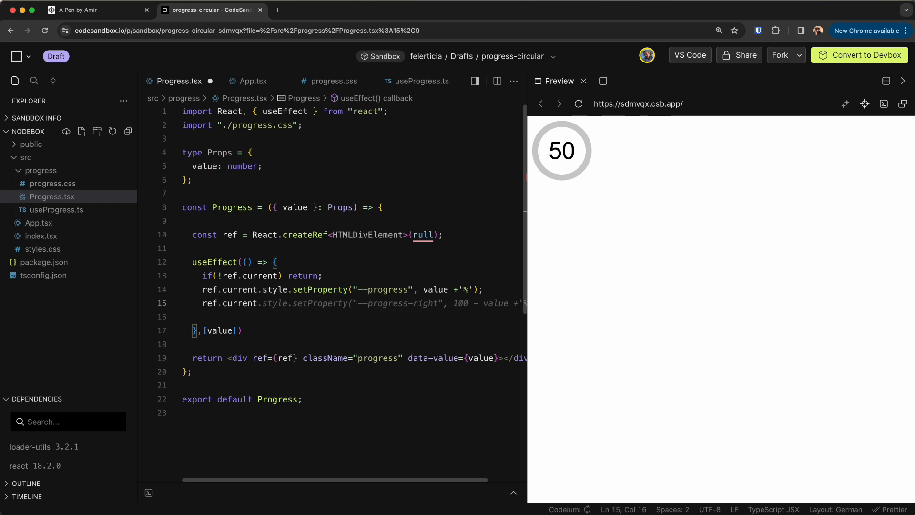
type("s")
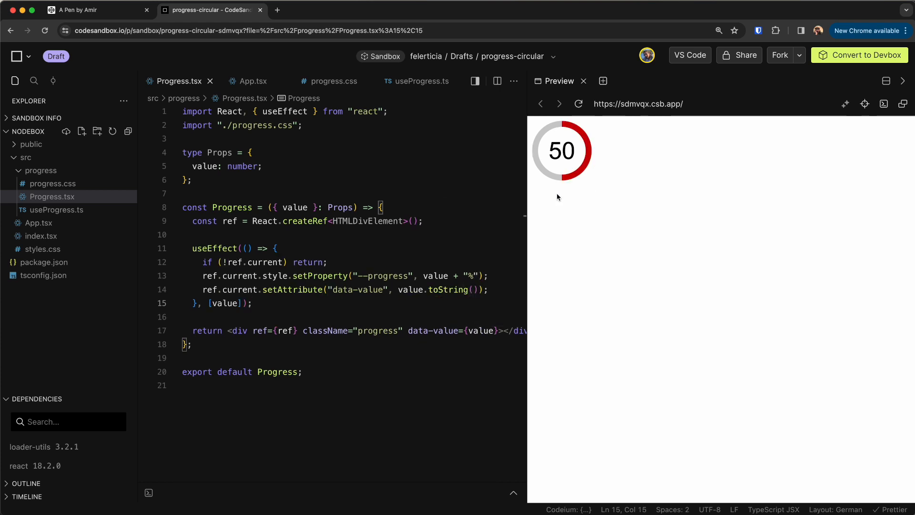
left_click(252, 81)
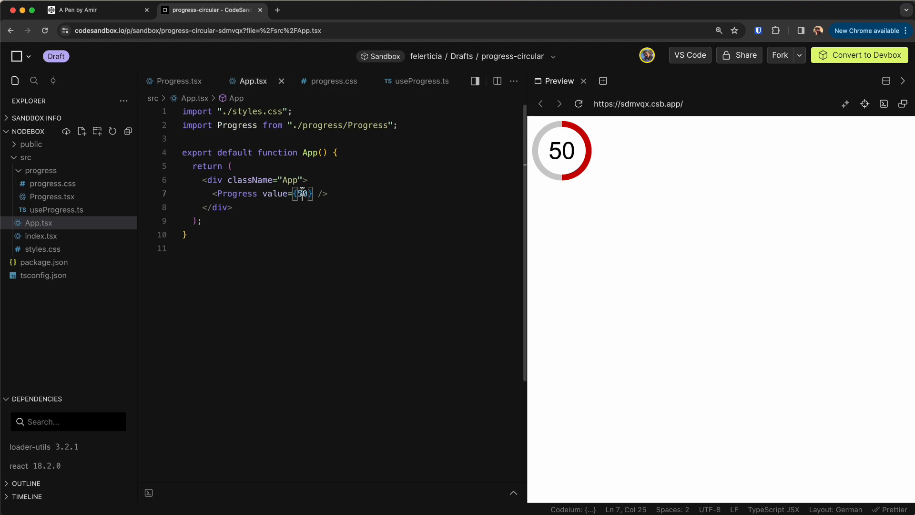
Step: Pass value 30 in App.tsx and cut the ref and effect lines from Progress.tsx
type("30")
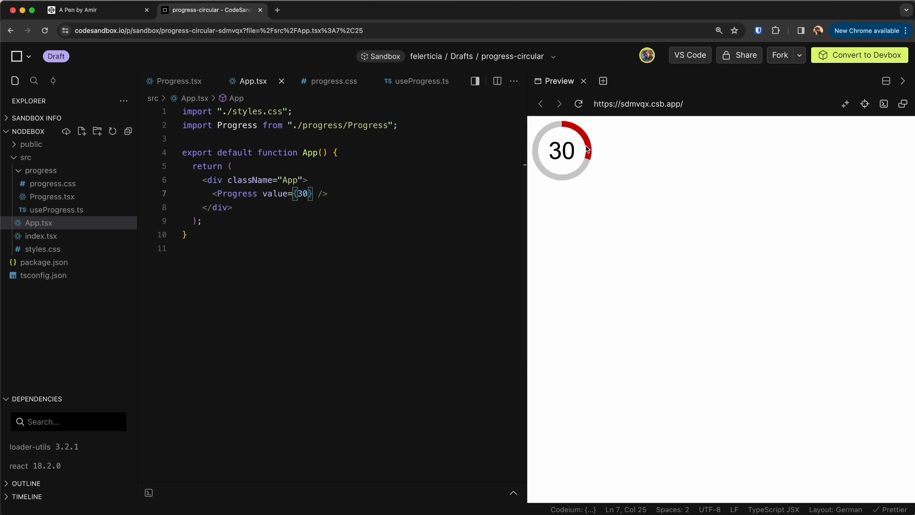
left_click(176, 81)
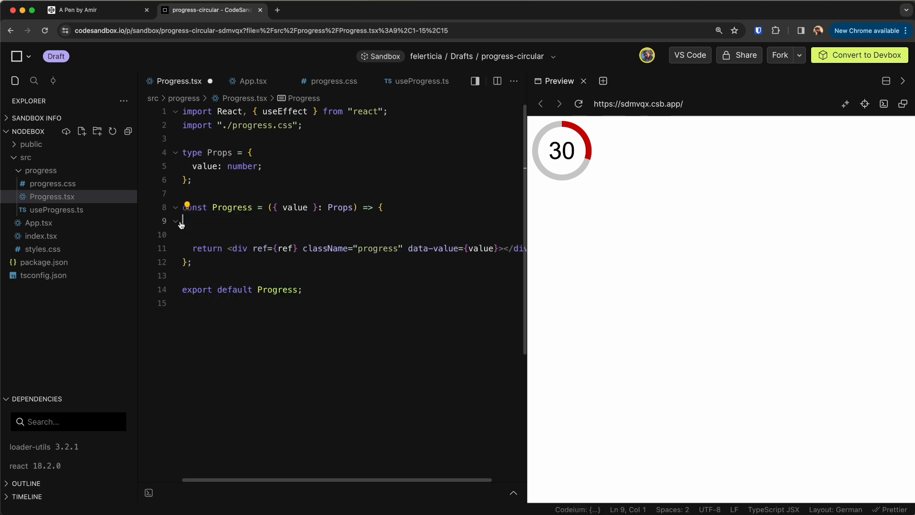
Step: In useProgress.ts, write a useProgress({ value }) hook holding the ref and effect, returning ref
left_click(418, 81)
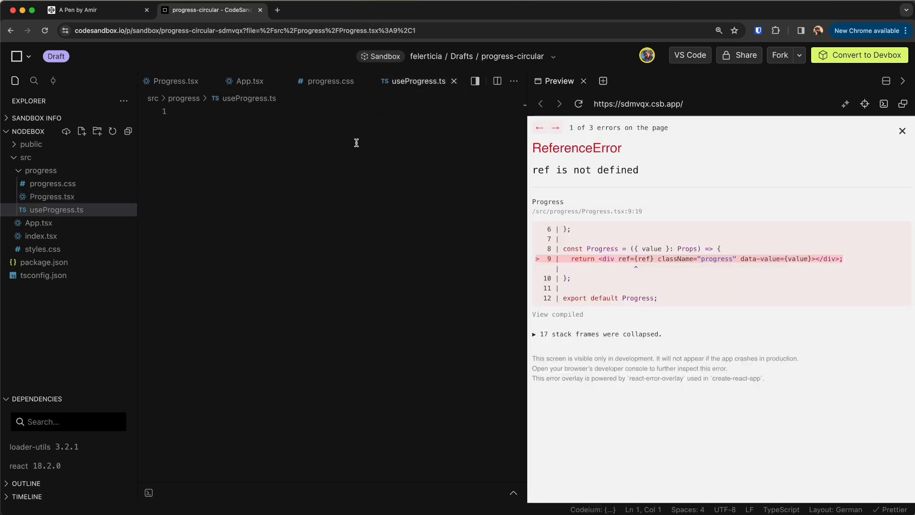
type("const useProgress")
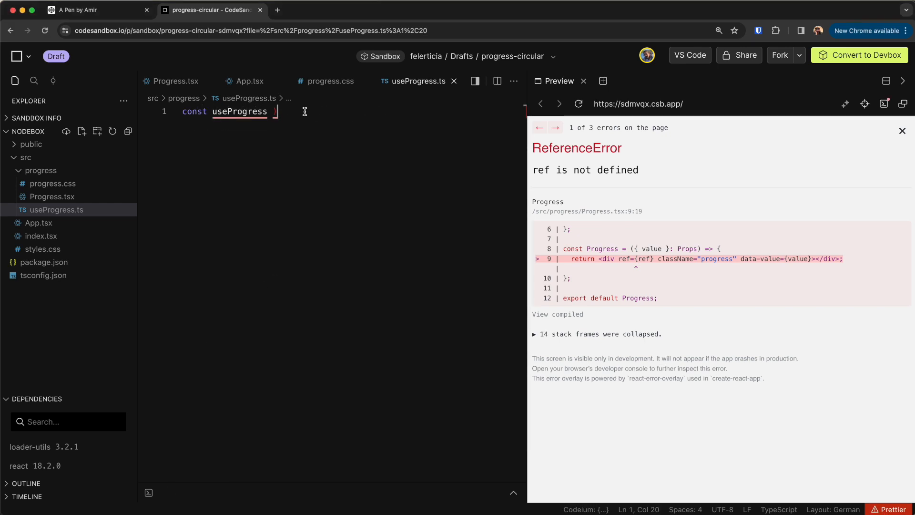
type("= {value:number) =>")
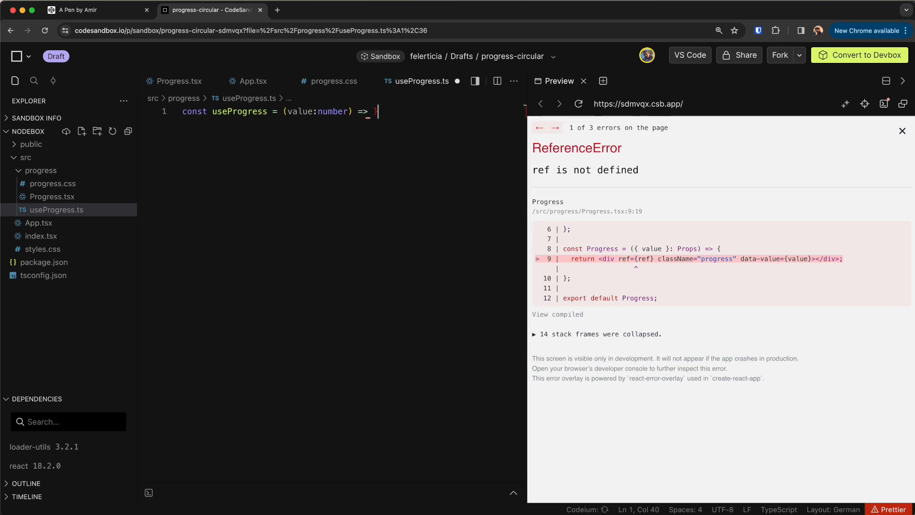
type("{")
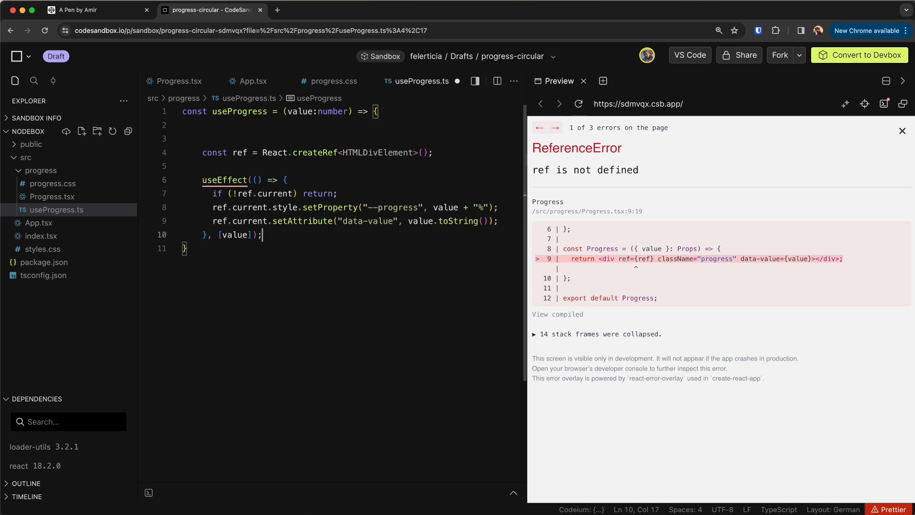
type("return ref;")
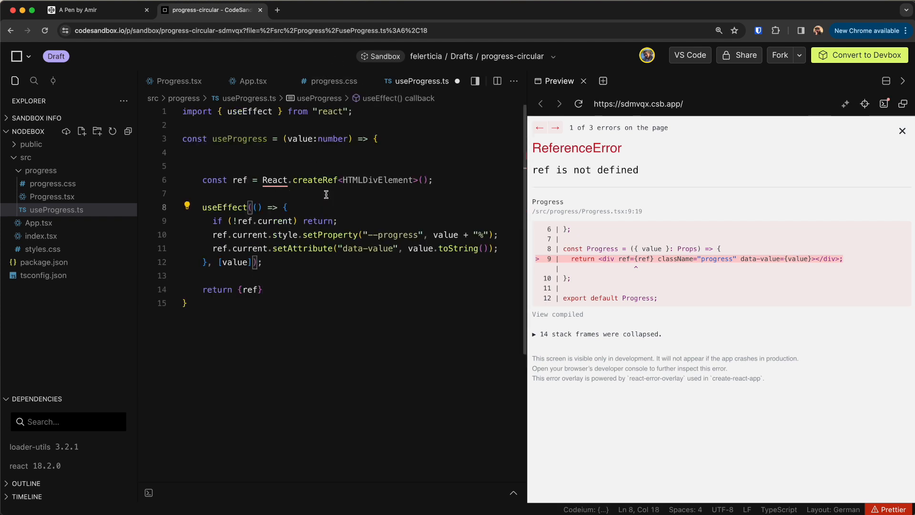
Step: Drop the React prefix and import createRef from react via Quick Fix
double_click(274, 179)
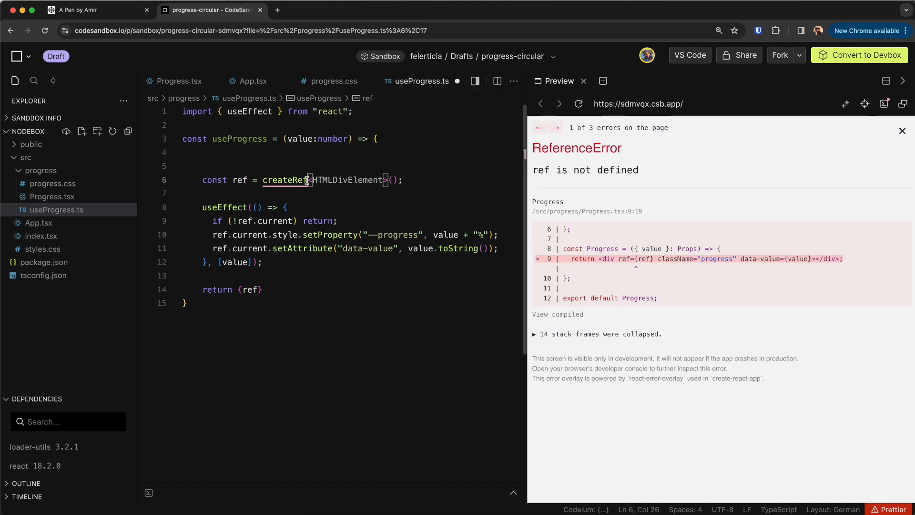
left_click(285, 180)
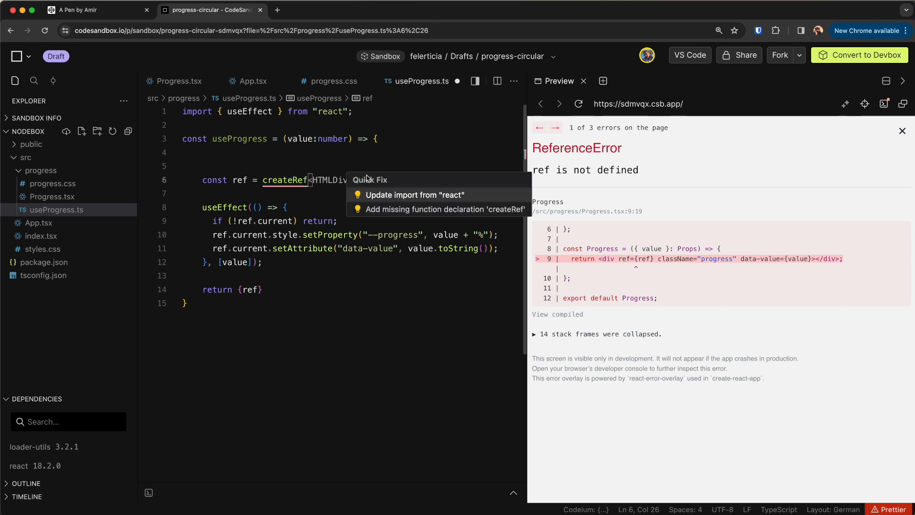
left_click(416, 194)
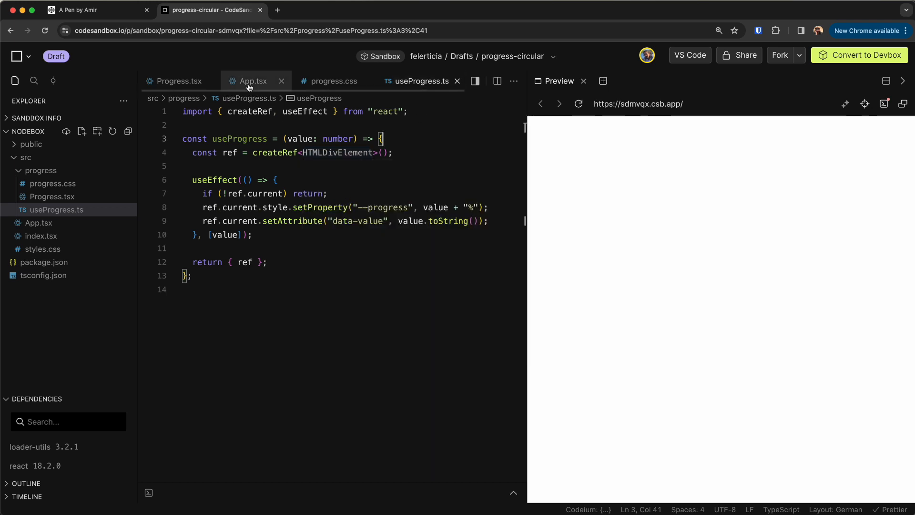
Step: Replace the component's createRef with const { ref } = useProgress(value) and import the hook
left_click(179, 80)
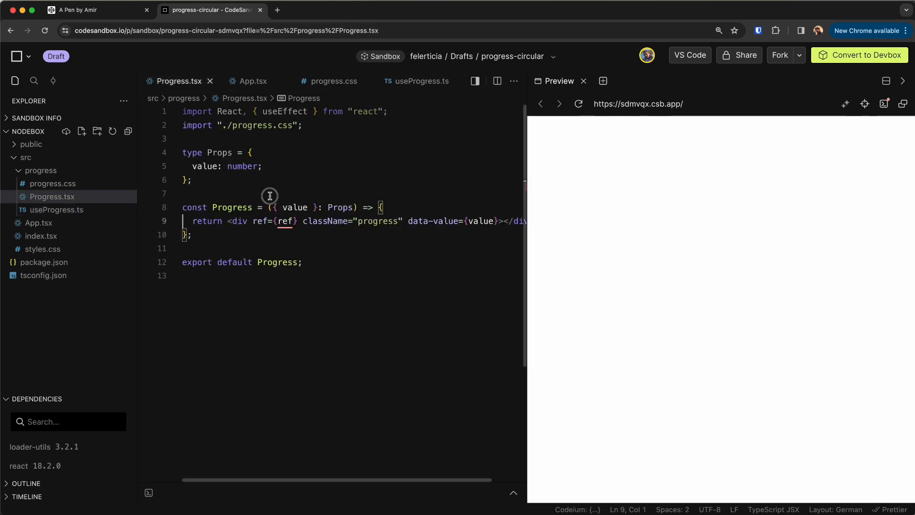
type("const ref = React.createRef<HTMLDivElement>();")
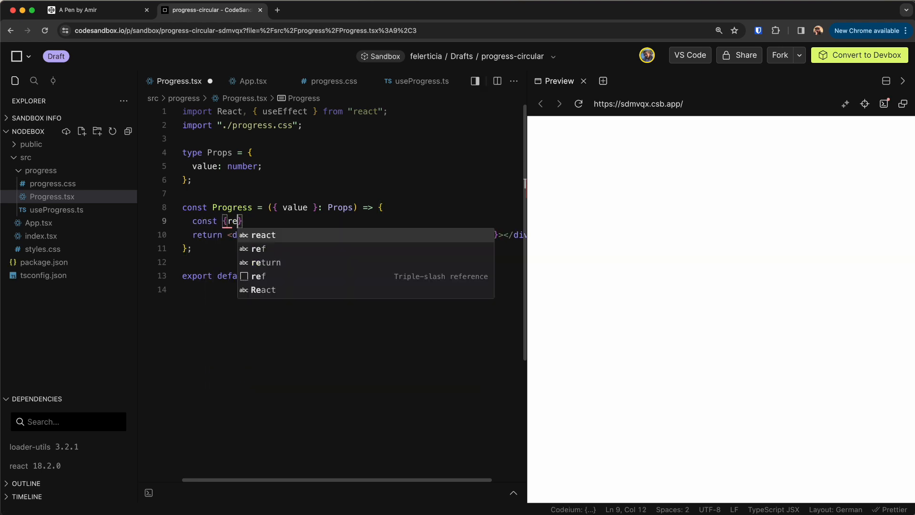
left_click(416, 81)
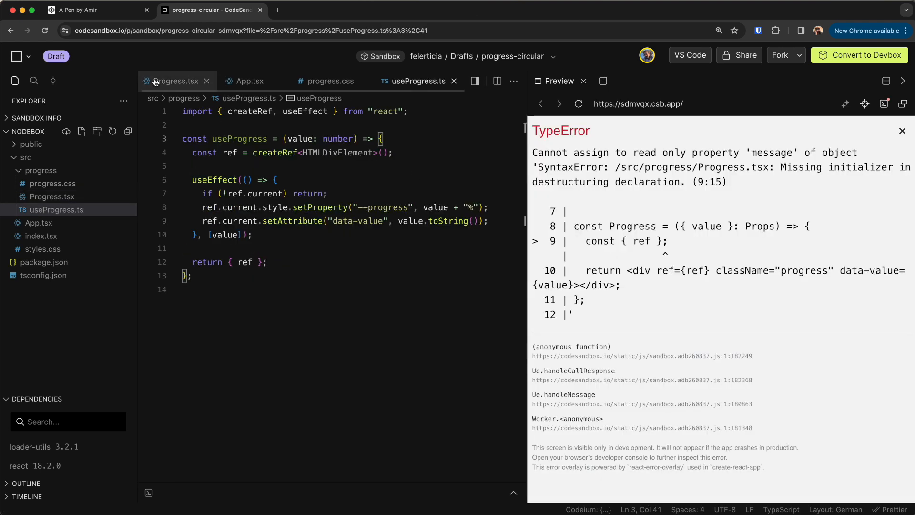
left_click(177, 80)
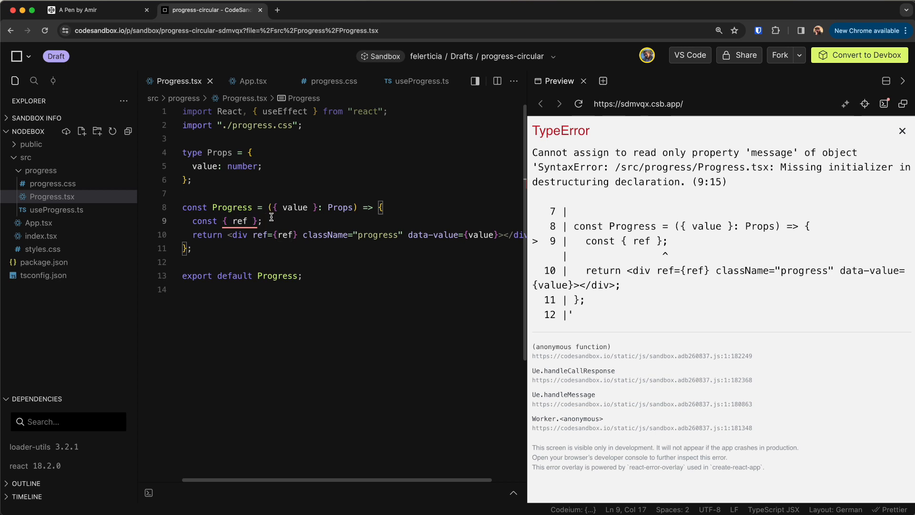
type("=")
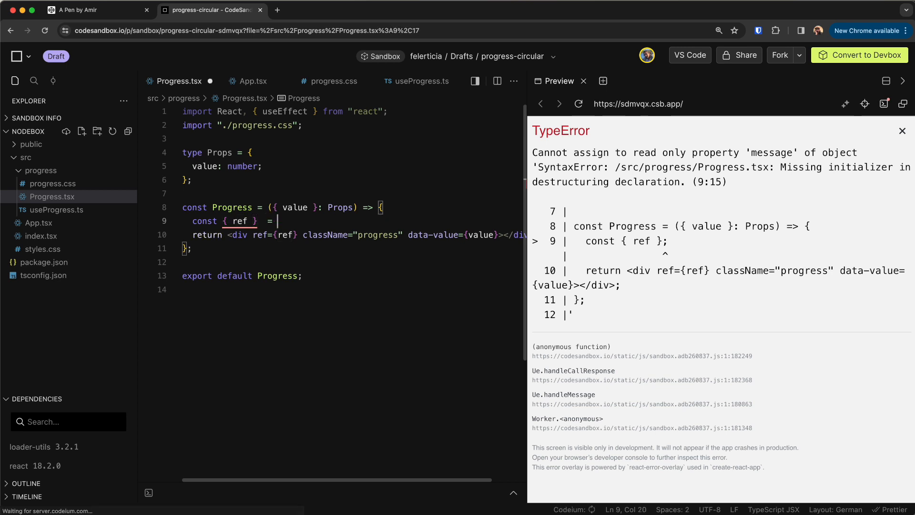
type("use")
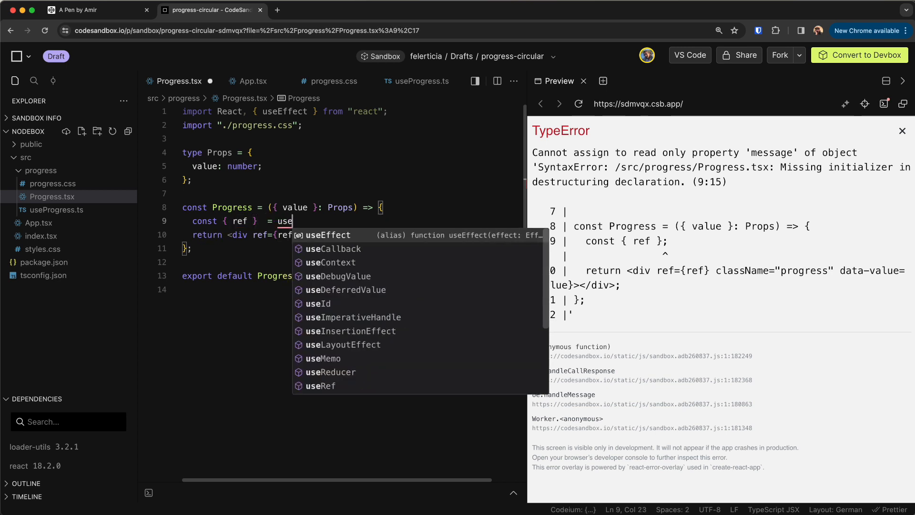
type("Progress();")
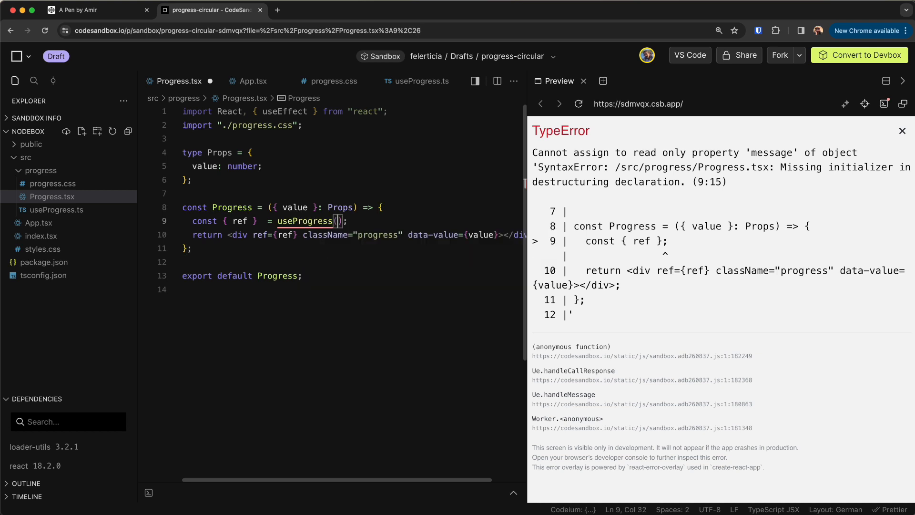
type("value")
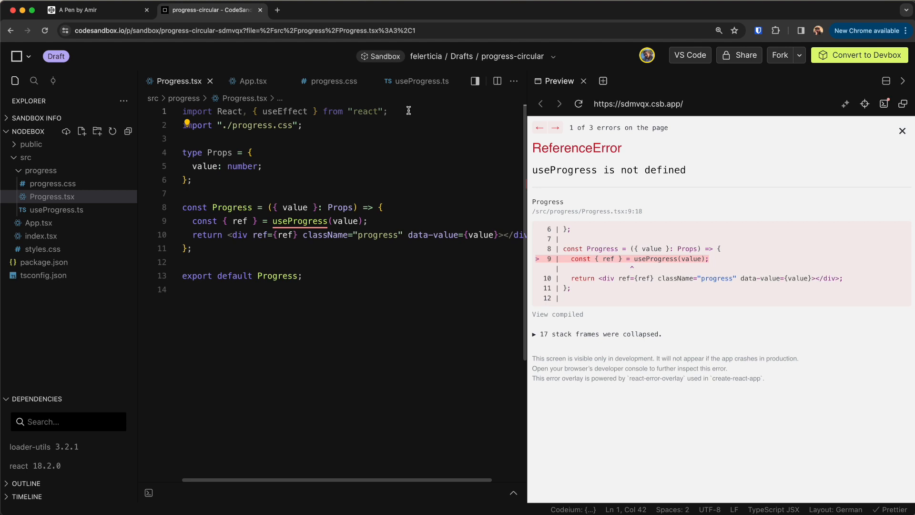
type("imp")
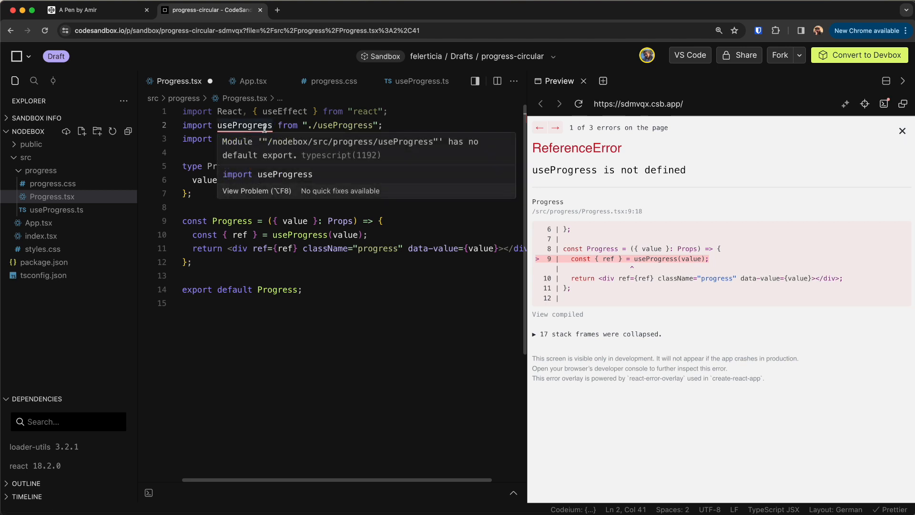
Step: Add 'export default useProgress' to useProgress.ts, then return to App.tsx
left_click(417, 81)
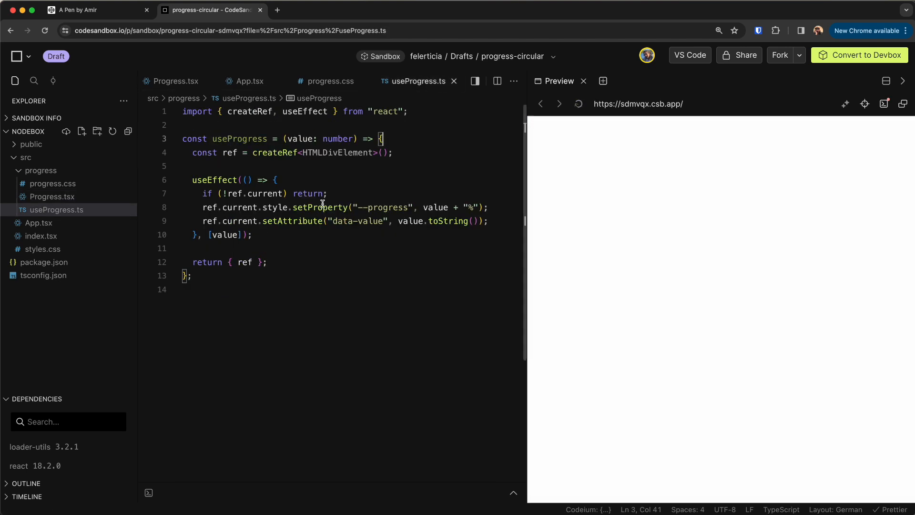
type("export default useProgress;")
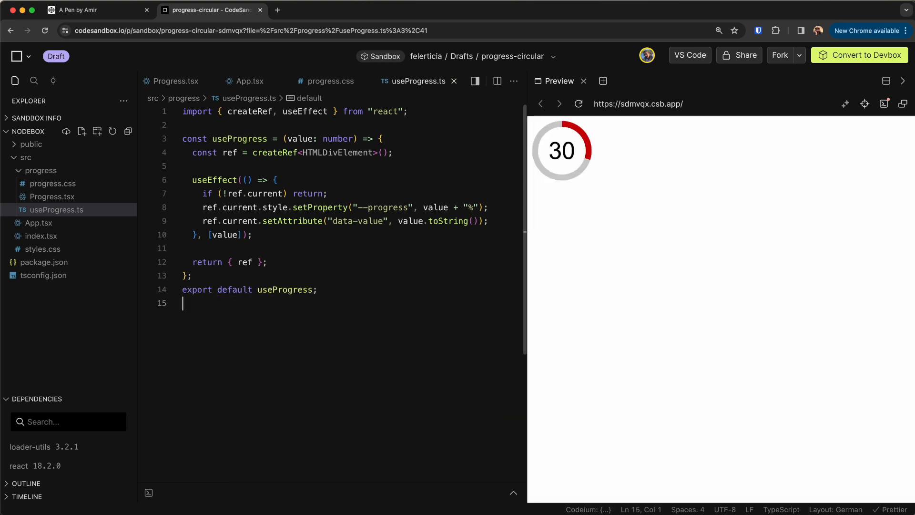
left_click(176, 81)
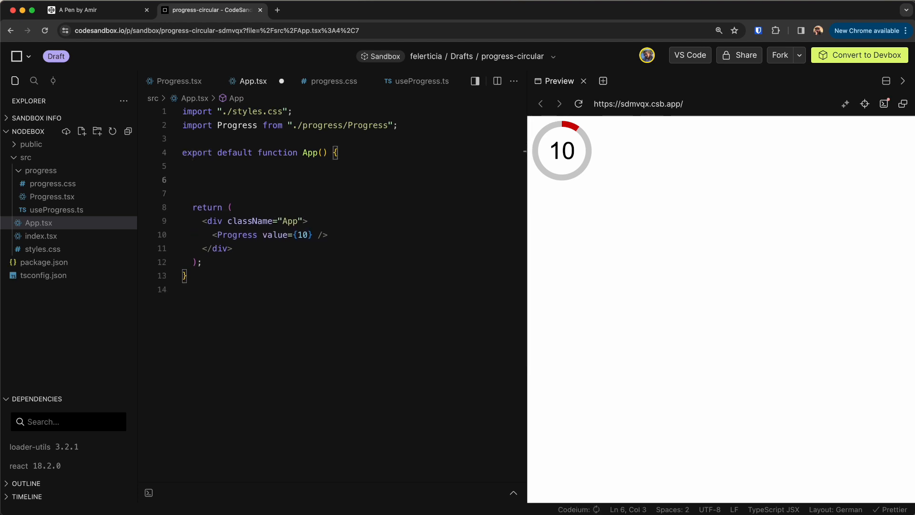
Step: Add a values state via useState([10, 13, 32]), fixing the useState import, and begin mapping values
type("const [")
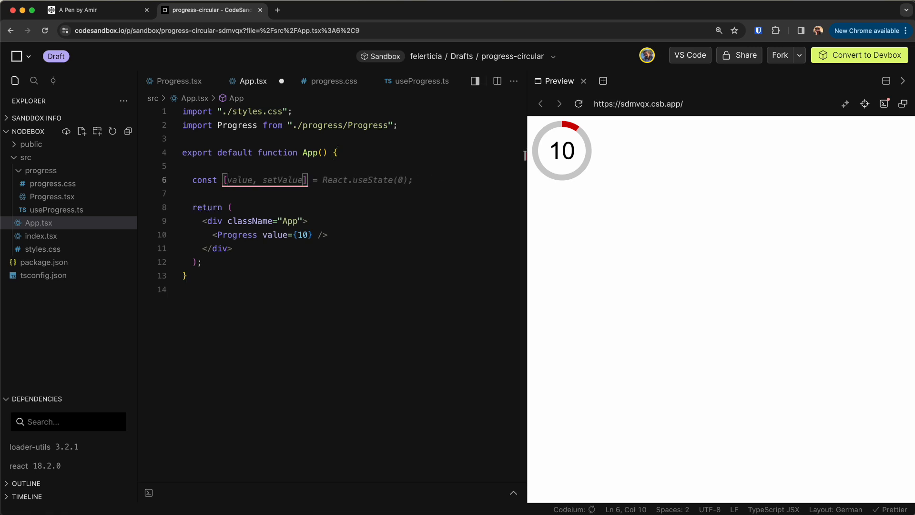
type("values, setValues] = React.useState([10, 20, 30, 40, 50]);")
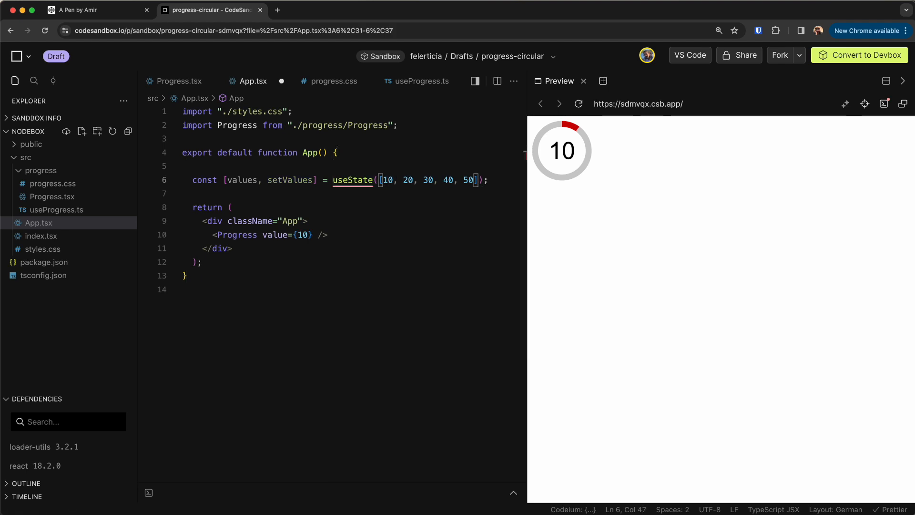
double_click(447, 179)
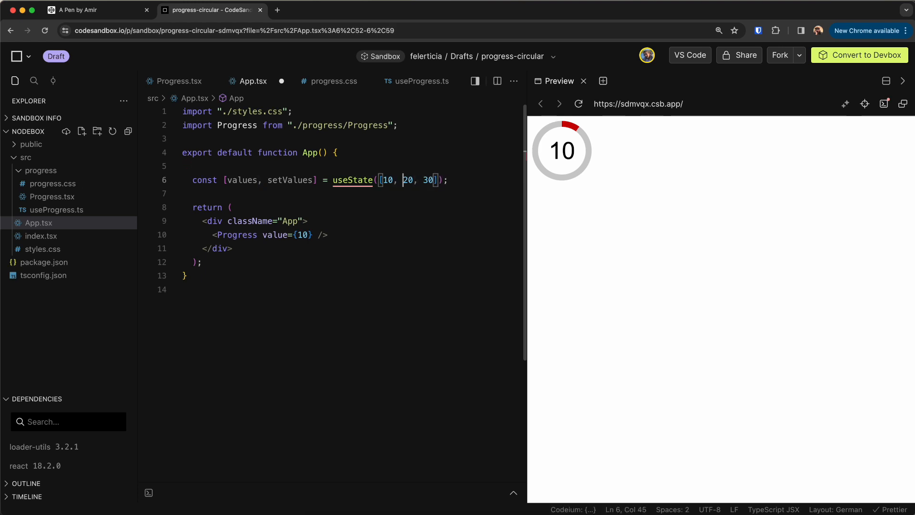
type("1")
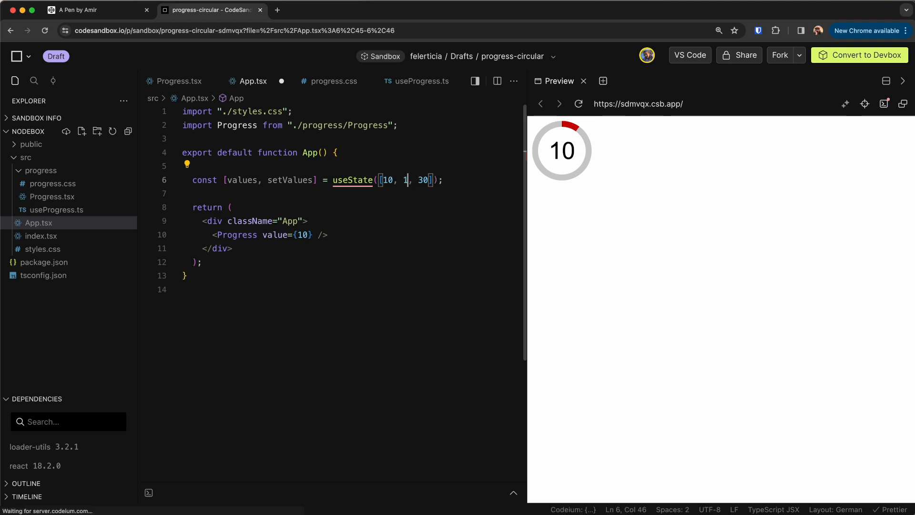
type("3")
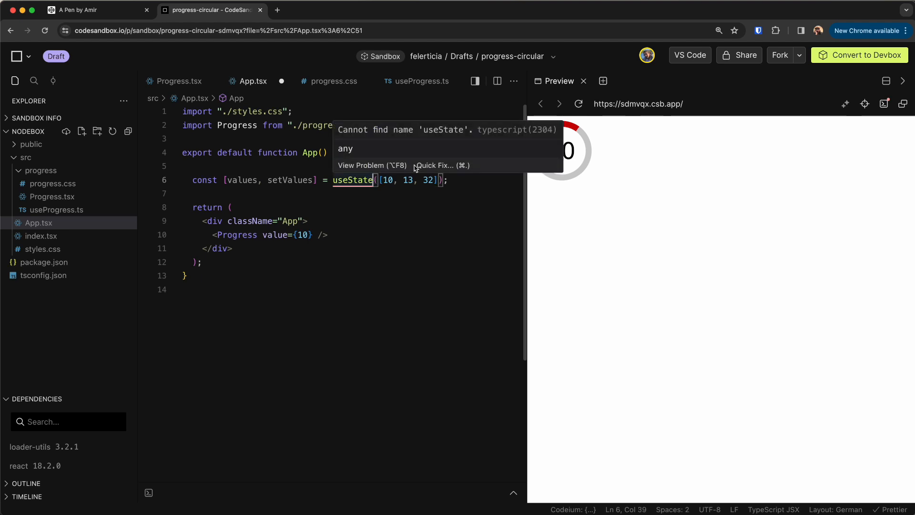
left_click(438, 165)
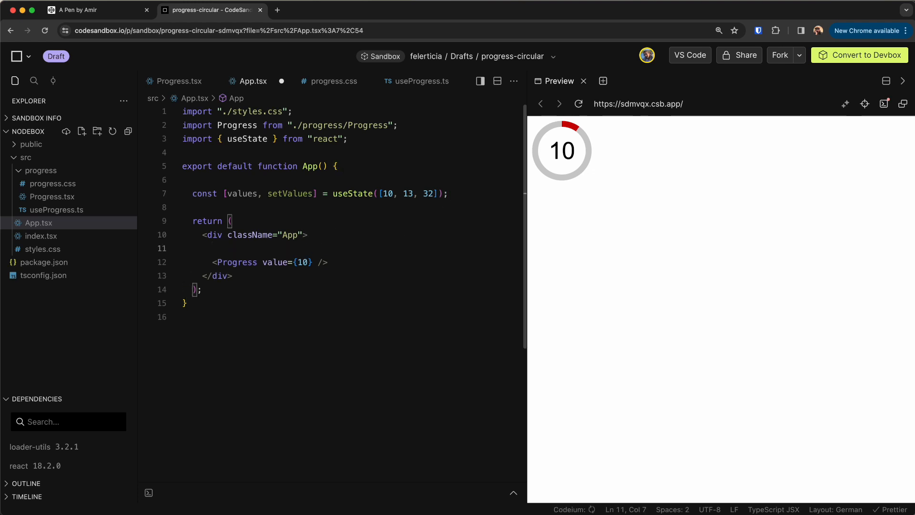
type("values.map((value) => (")
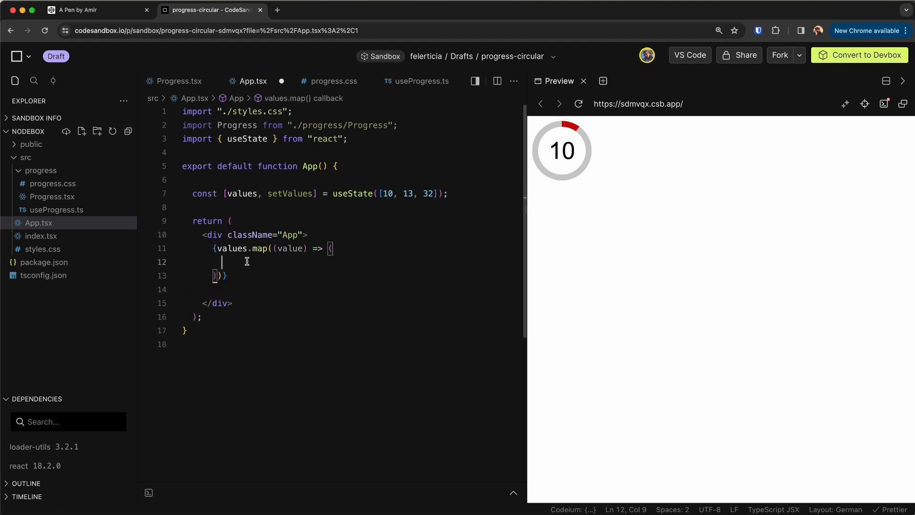
Step: Render a keyed Progress ring for each value, showing rings for 10, 13 and 32
type("<Progress key={value} value={value} />")
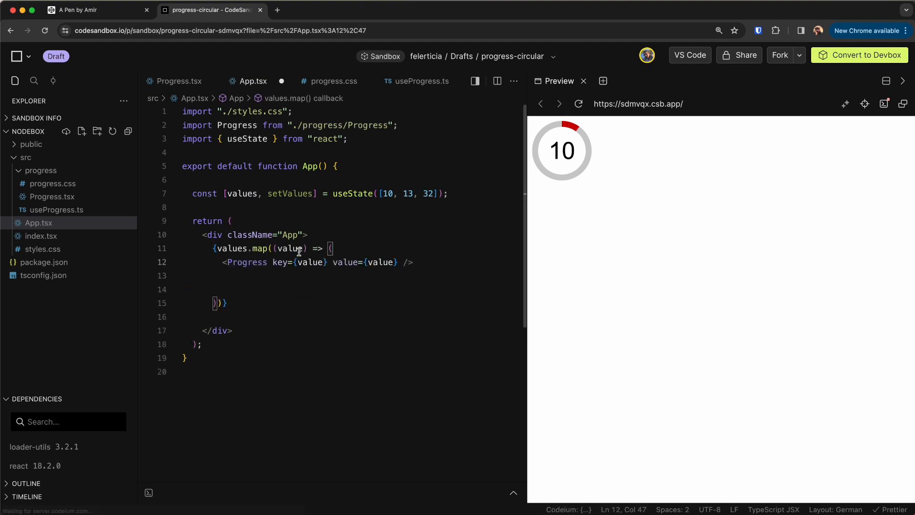
type(",key")
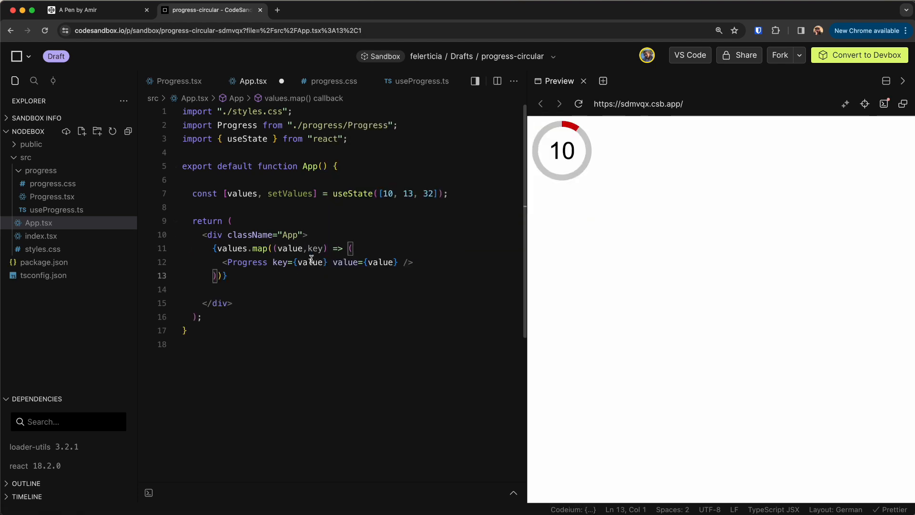
type("key")
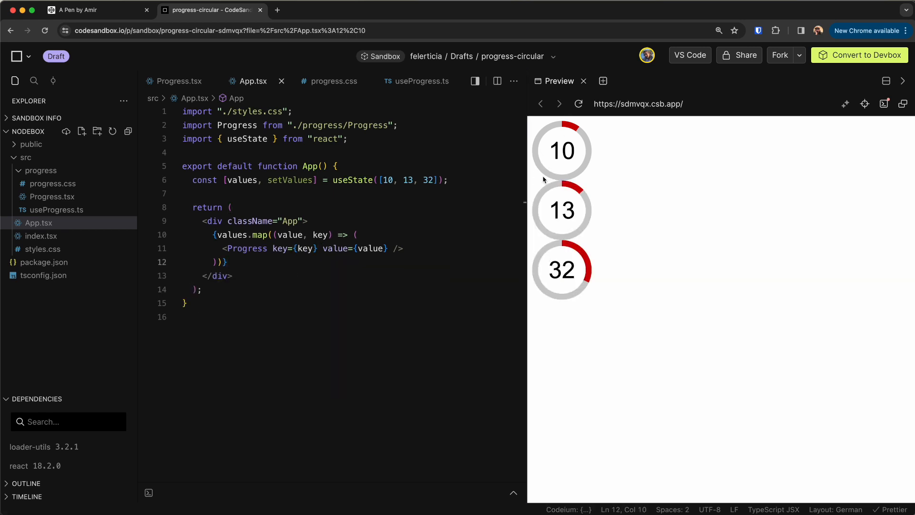
left_click(224, 262)
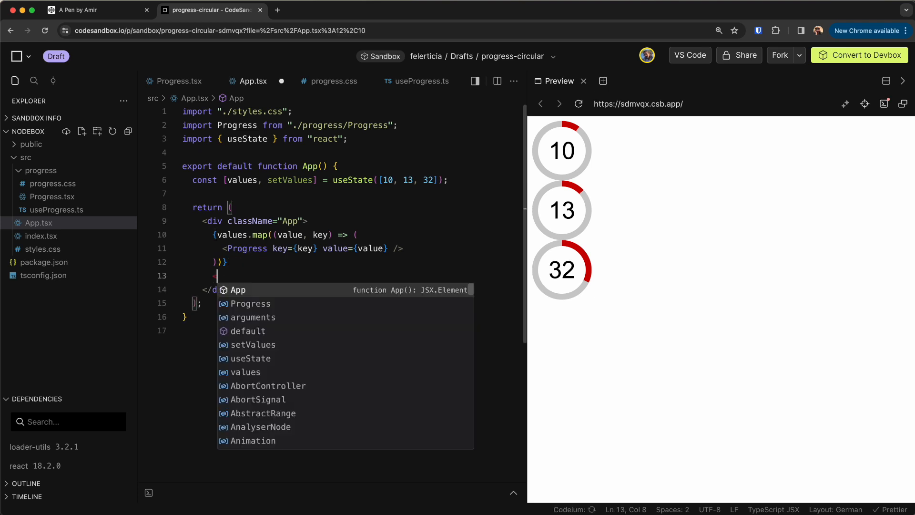
Step: Add an 'Update' button with className 'update' whose onClick calls onUpdate
type("<button")
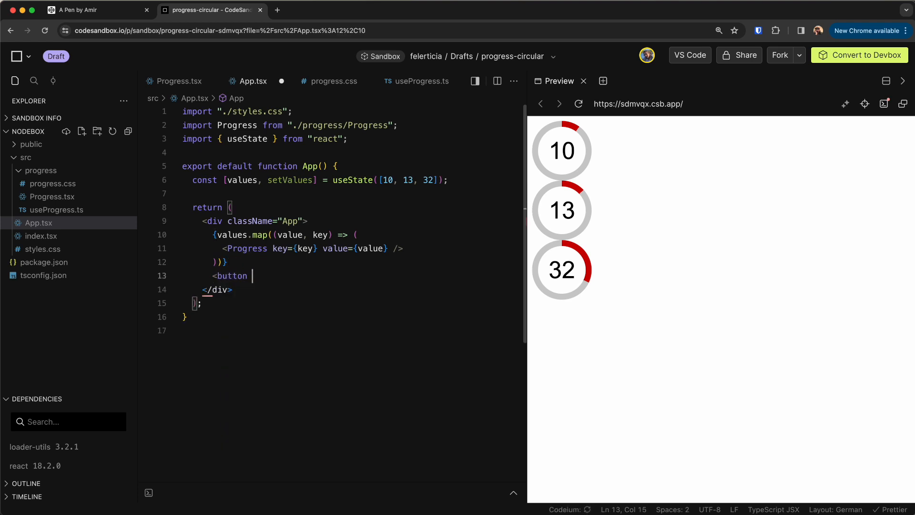
type("onClic")
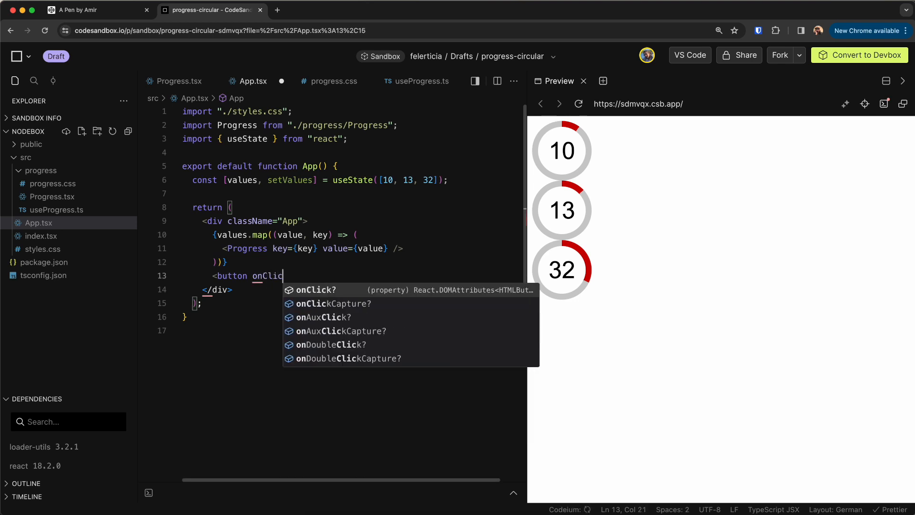
type("={}")
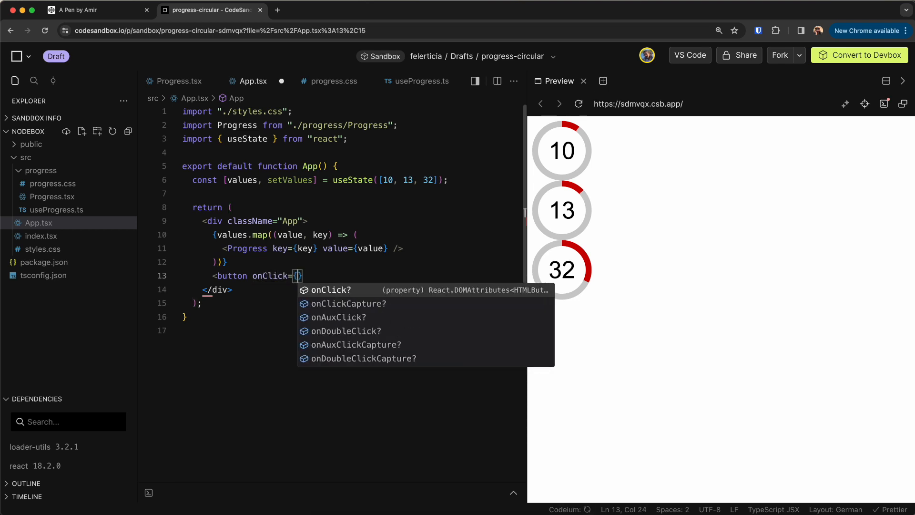
type("onUpdate")
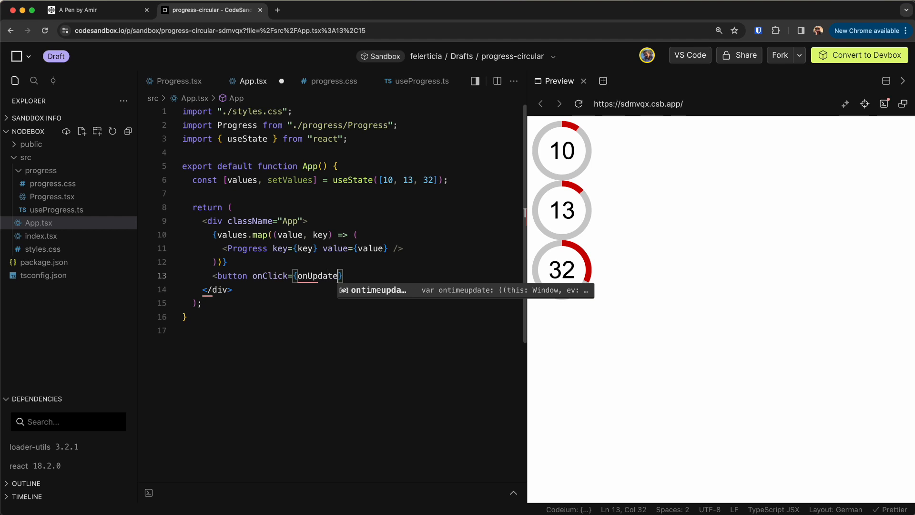
type("className=\"update\">")
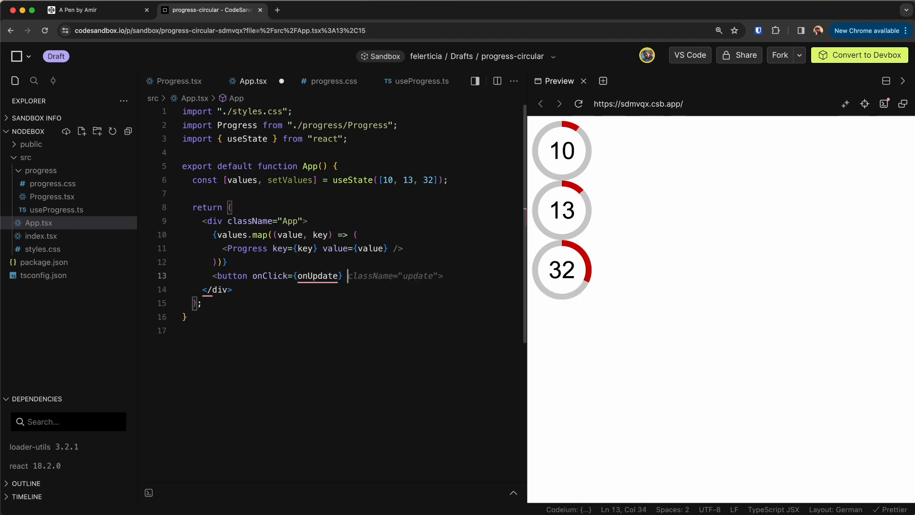
type("Update</button>")
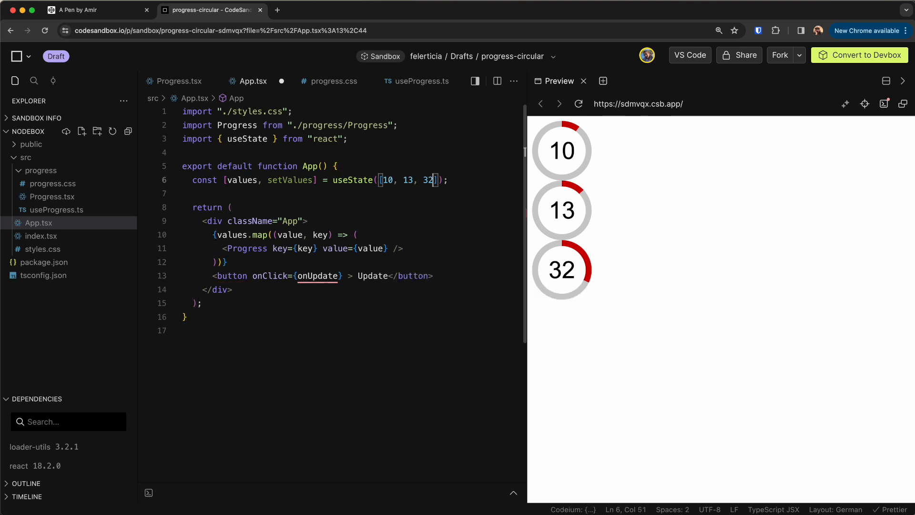
Step: Define onUpdate to set every value to Math.floor(Math.random() * 100)
type("const on")
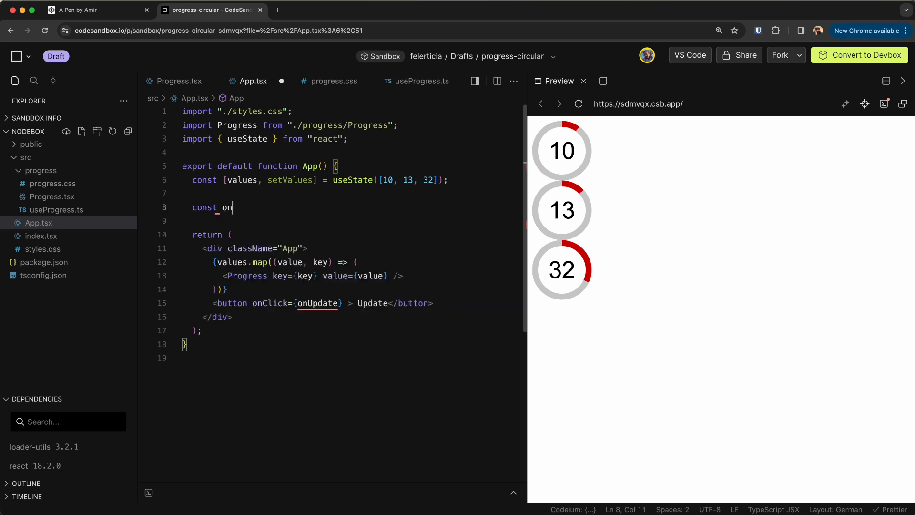
type("Update )")
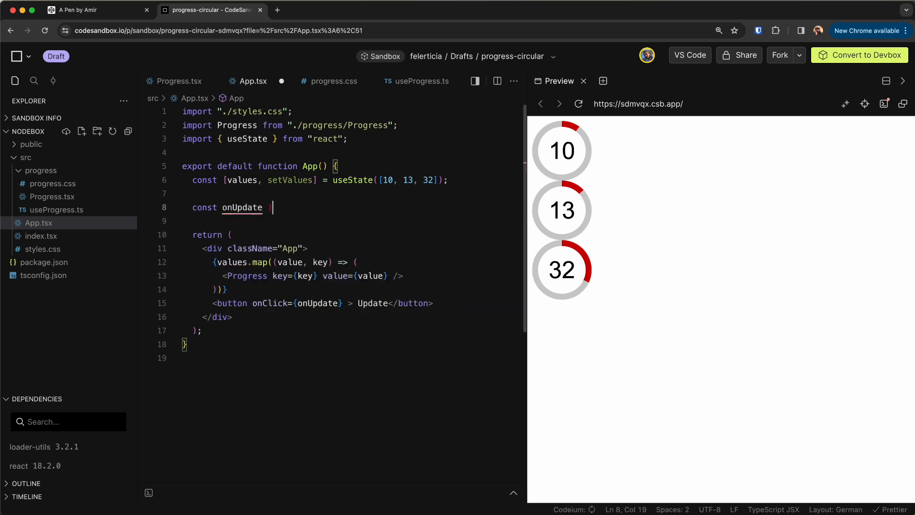
type("=")
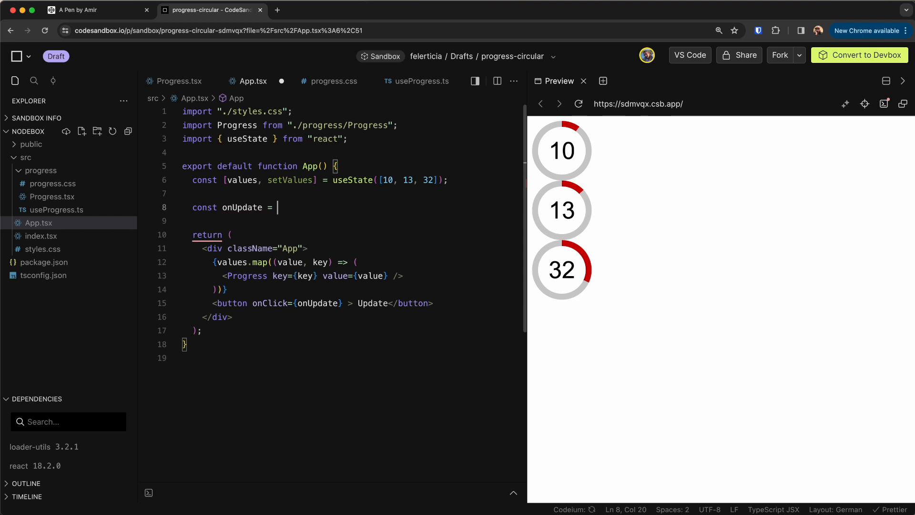
type("() => {}")
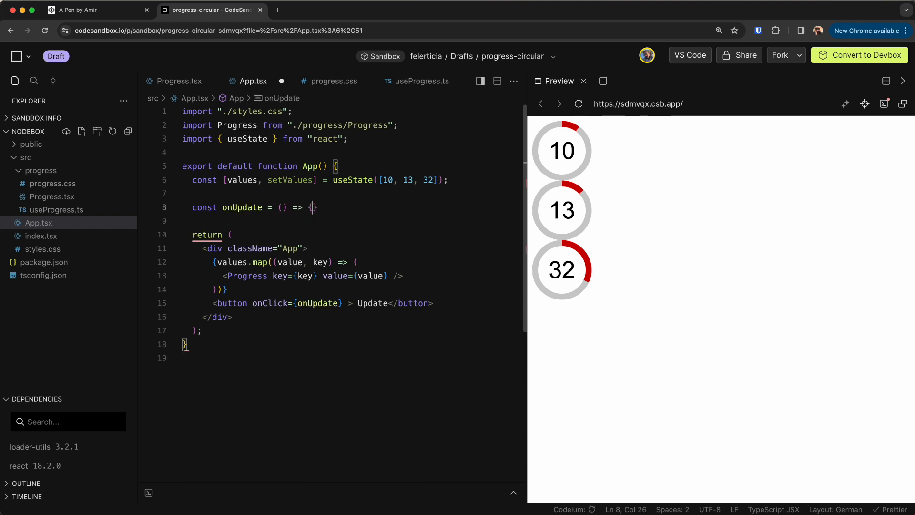
type("setValues(values.map((value) =>")
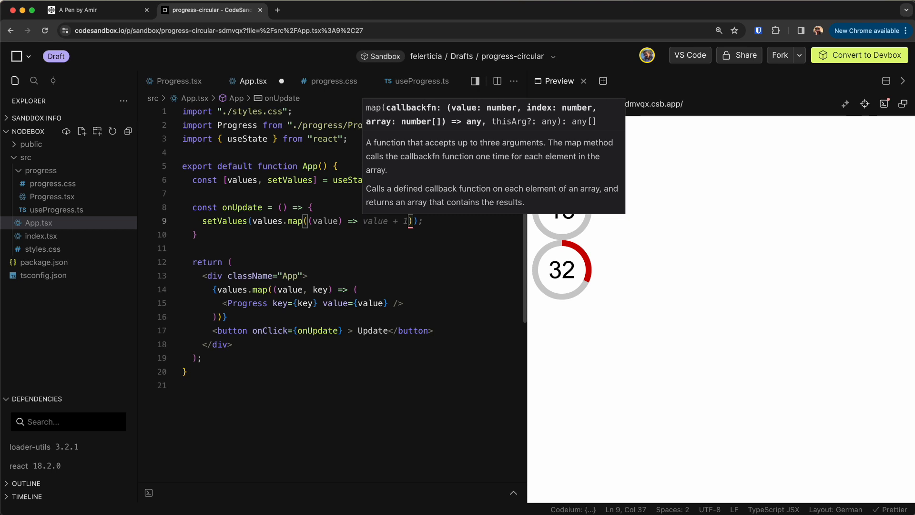
type("Math.floor(Math.random() * 100")
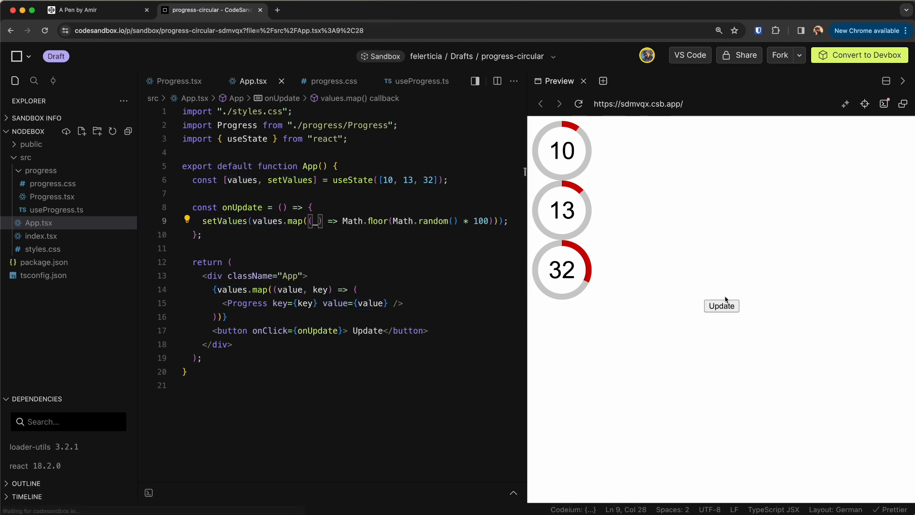
Step: Press Update in the preview three times, ending with rings at 40, 38 and 13
left_click(721, 304)
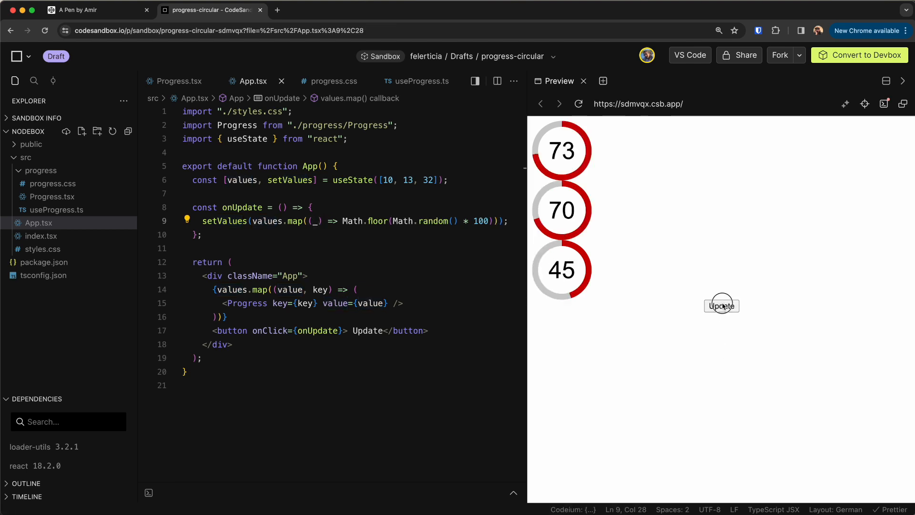
left_click(721, 305)
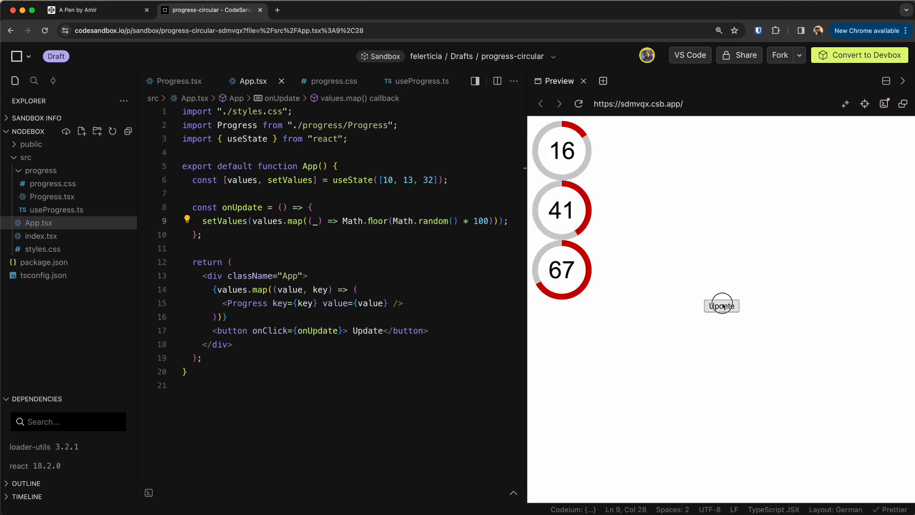
left_click(722, 305)
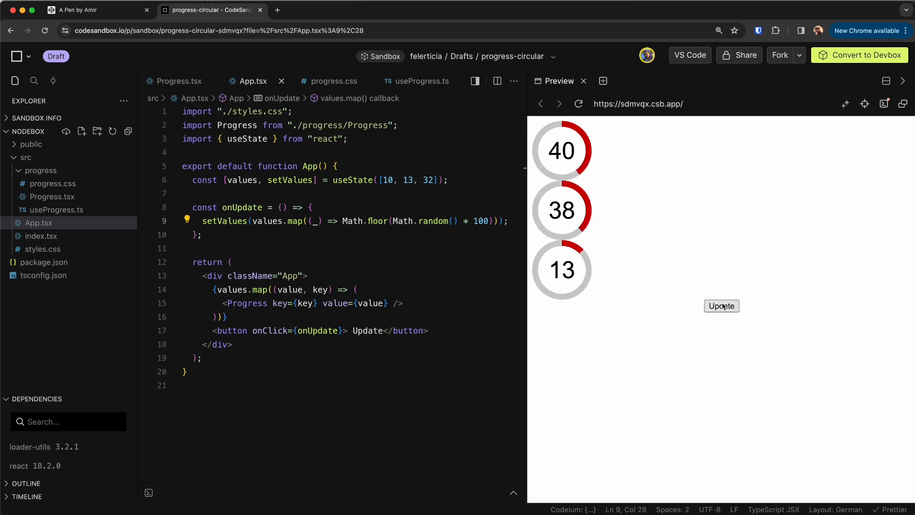
mouse_move(339, 312)
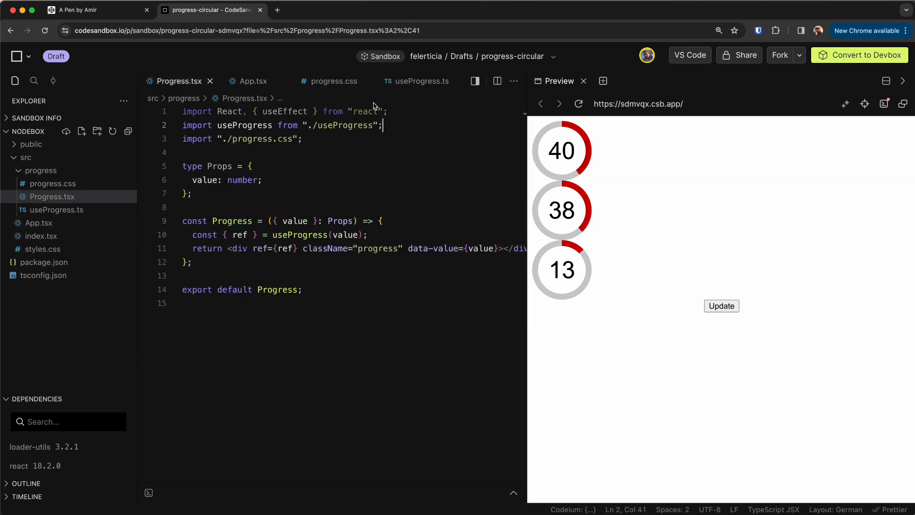
Step: Leave Progress.tsx for App.tsx, with the preview rings still at 40, 38 and 13
left_click(415, 80)
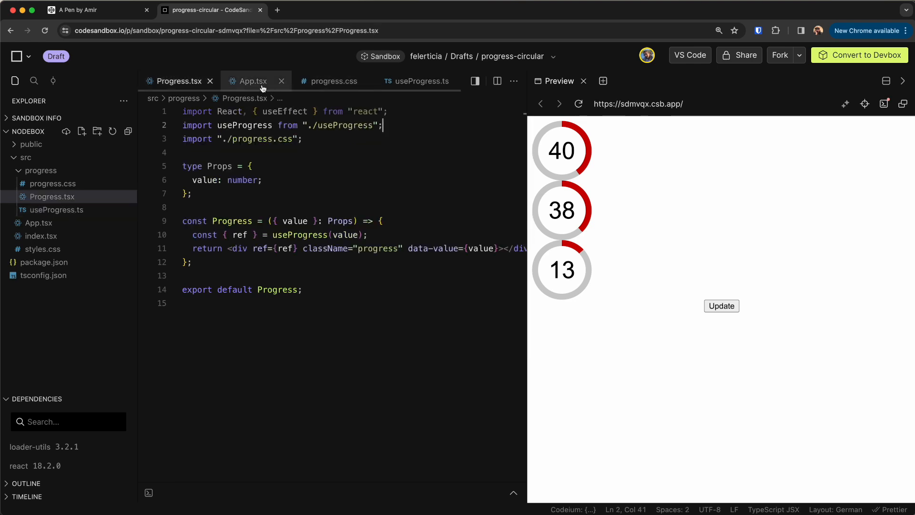
left_click(253, 81)
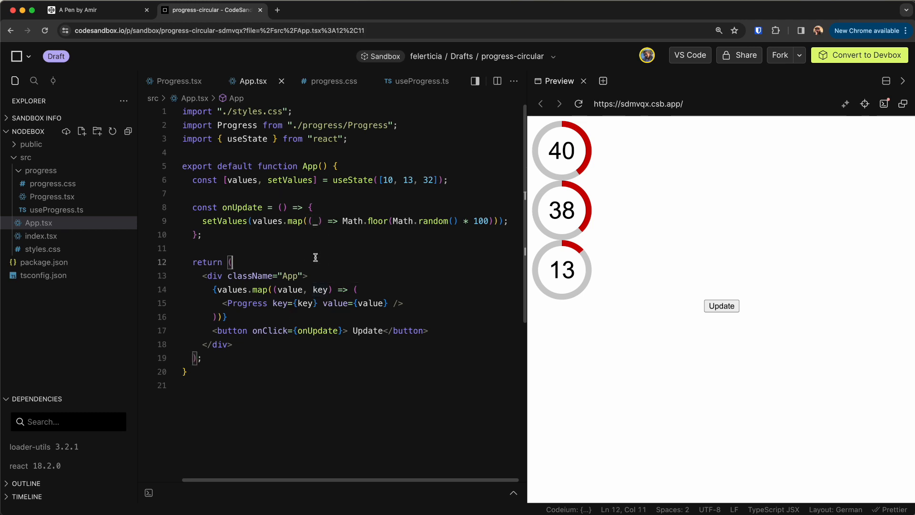
mouse_move(400, 164)
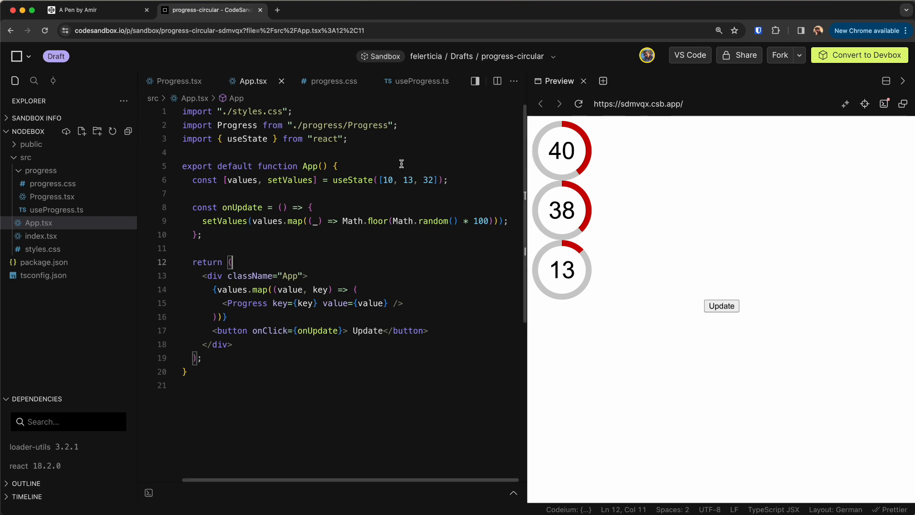
Step: Switch to the CodePen tab showing the 0 ring with Simulate loading, Reset and Shrink
left_click(93, 10)
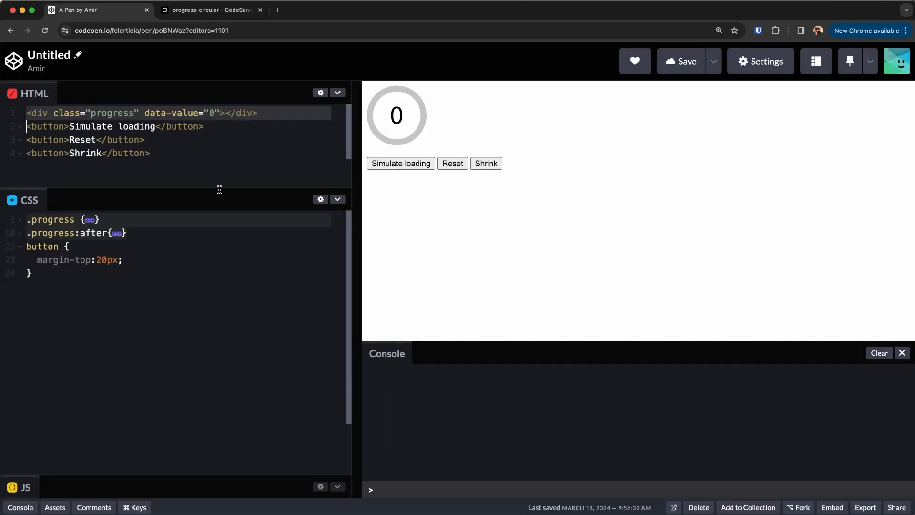
mouse_move(222, 107)
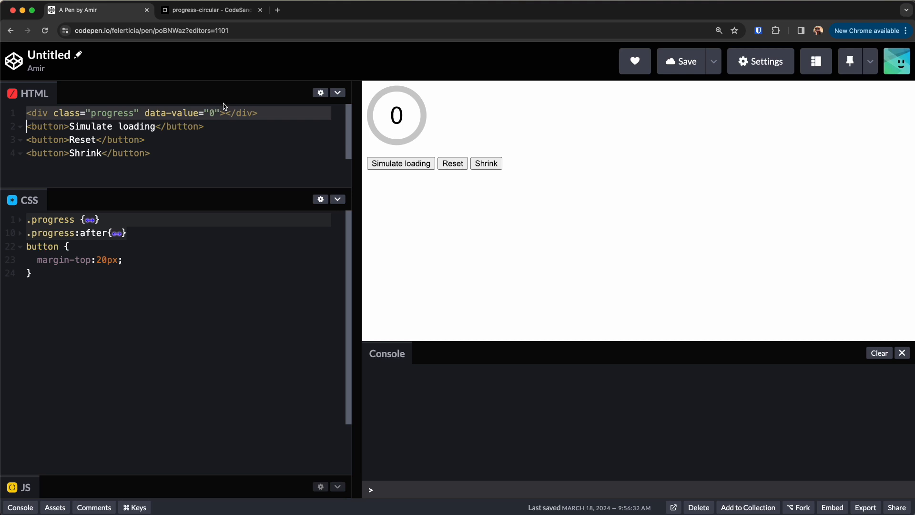
left_click(210, 10)
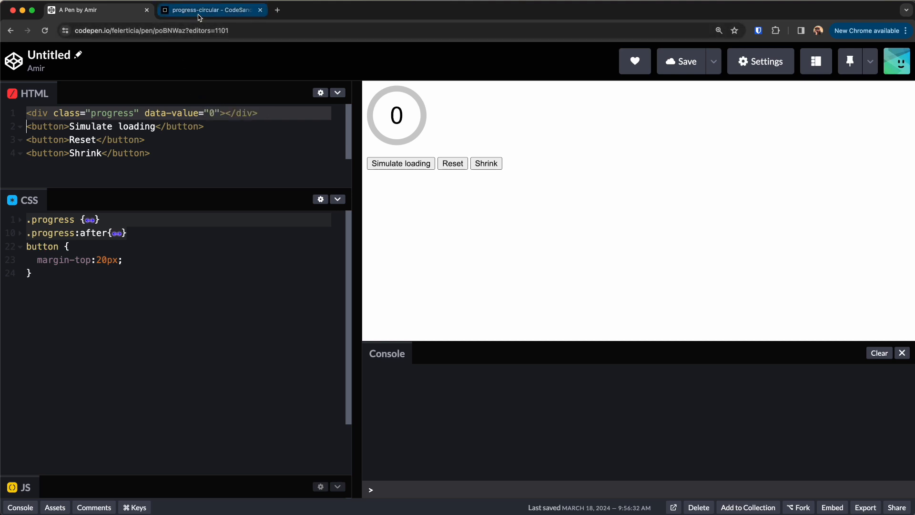
mouse_move(210, 10)
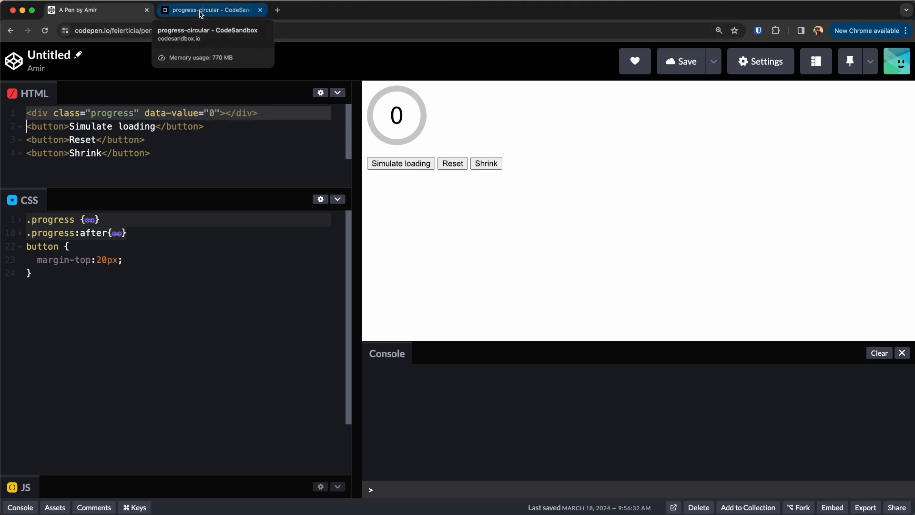